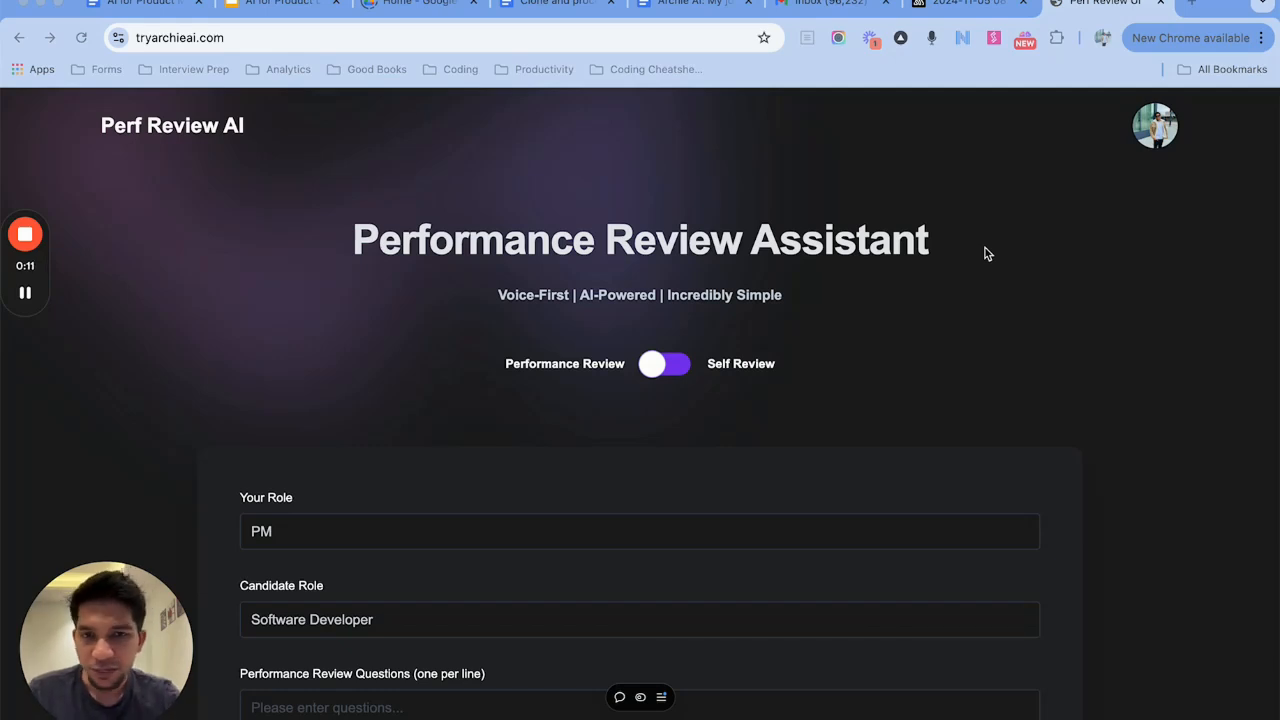
Record a new spoken review of the software developer and have it transcribed.
scroll(down, 3)
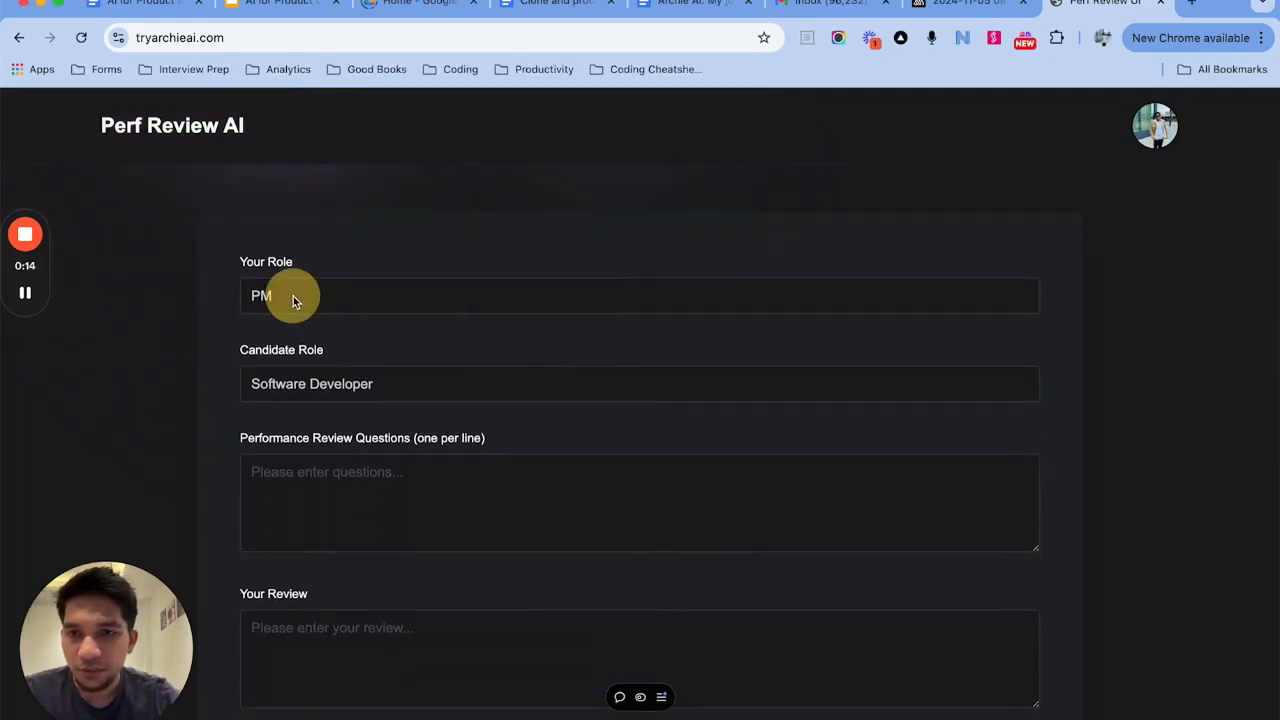
scroll(down, 3)
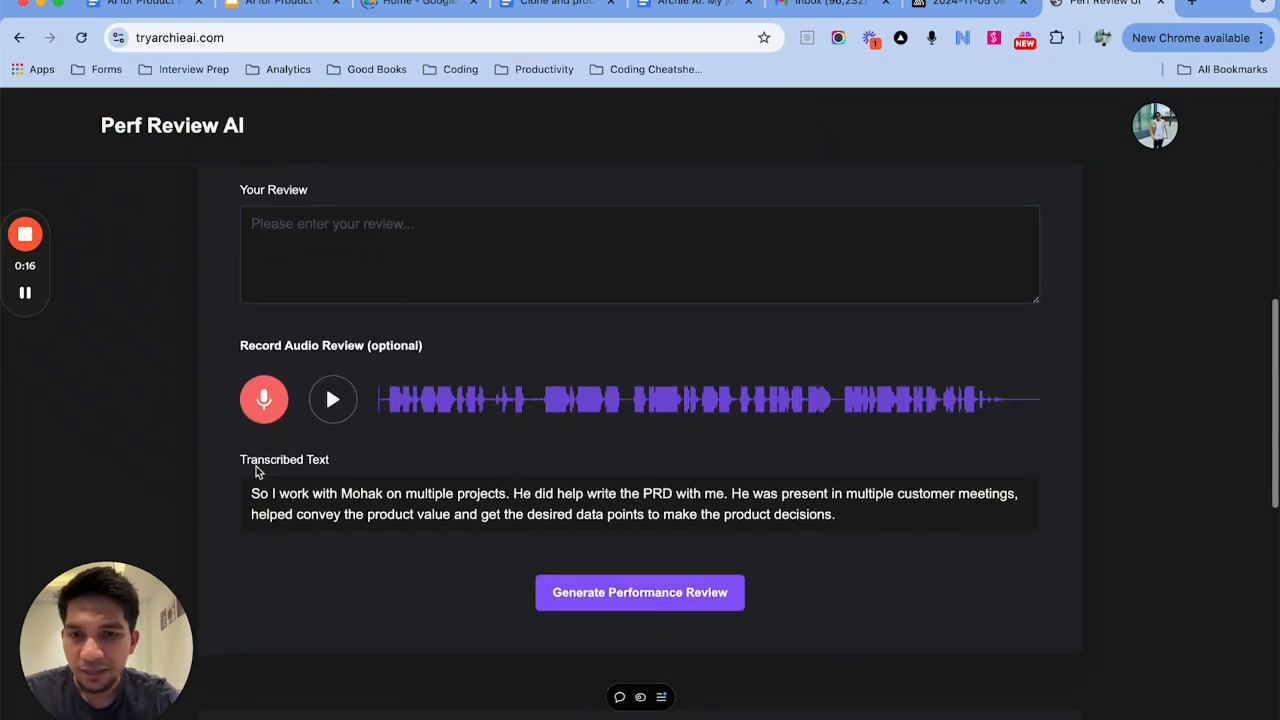
mouse_move(330, 482)
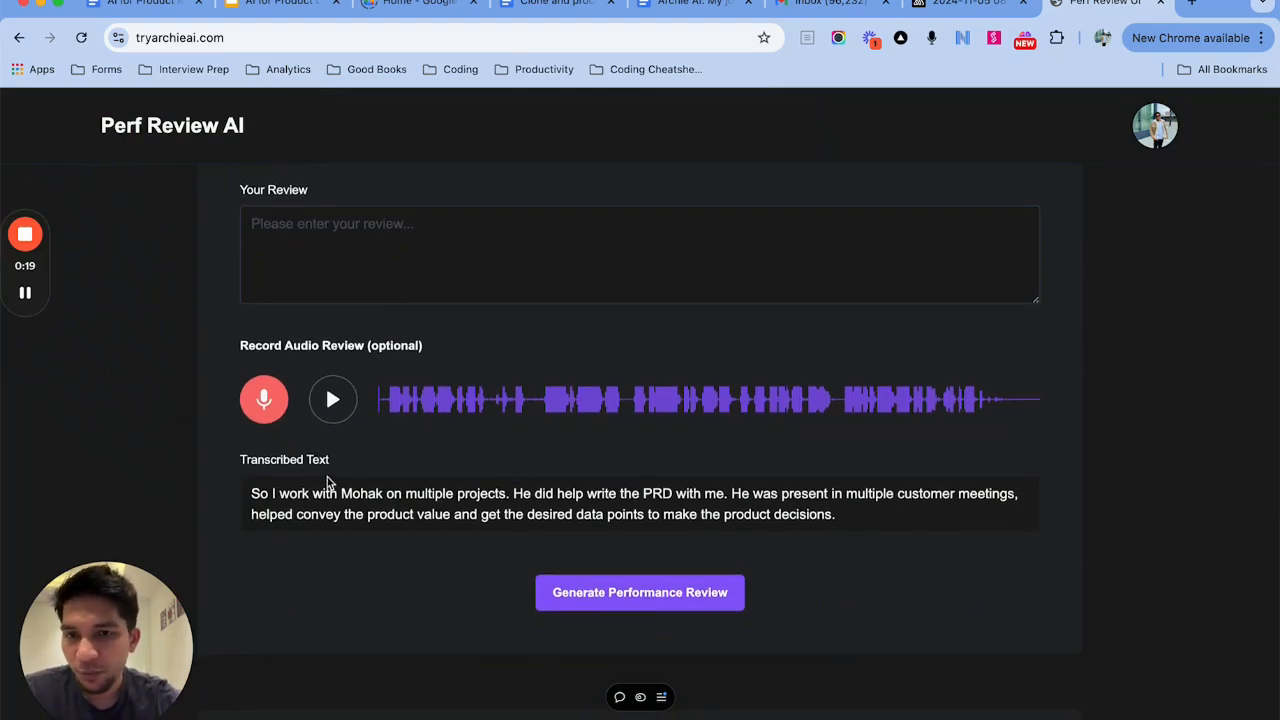
click(264, 400)
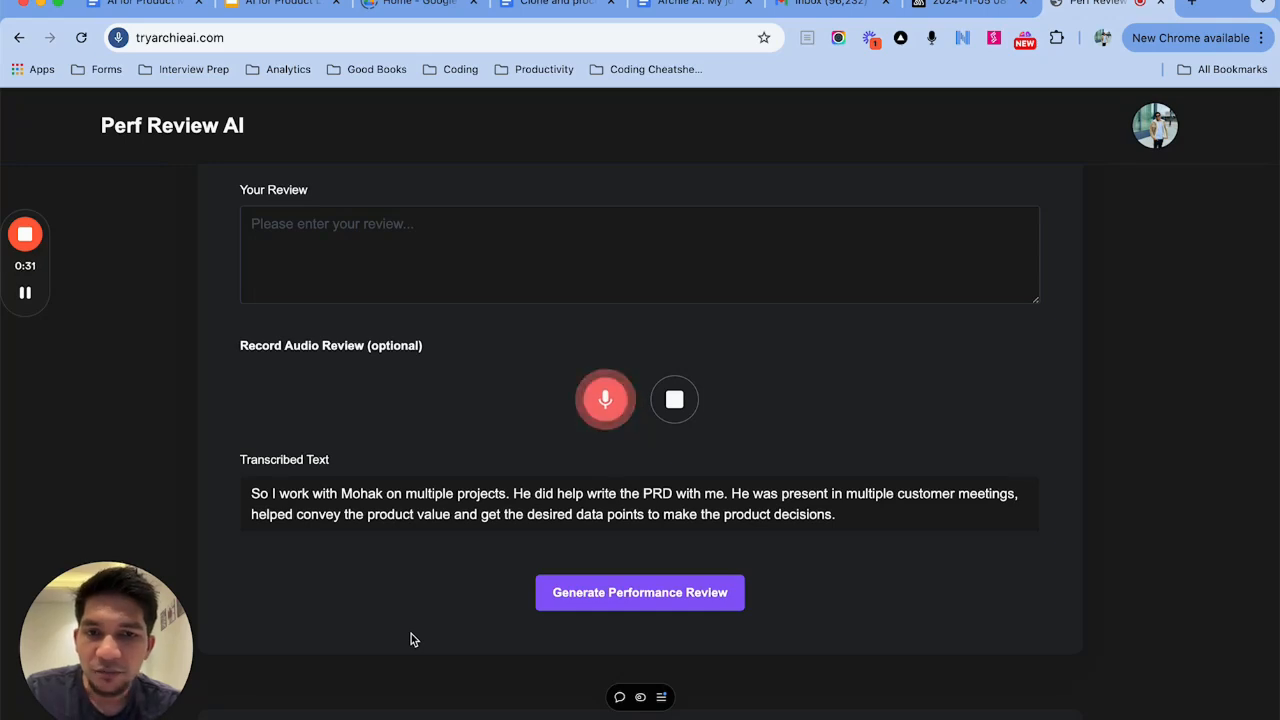
click(674, 400)
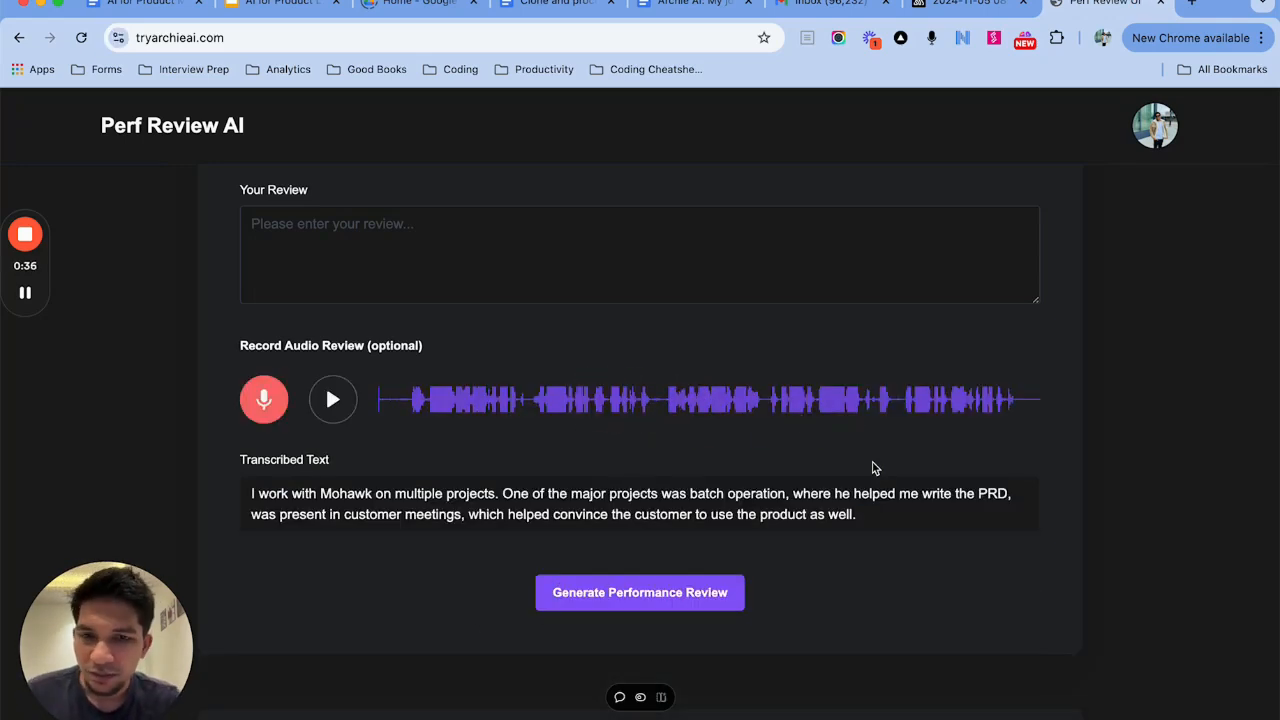
Generate the full performance review from the transcribed text.
click(640, 592)
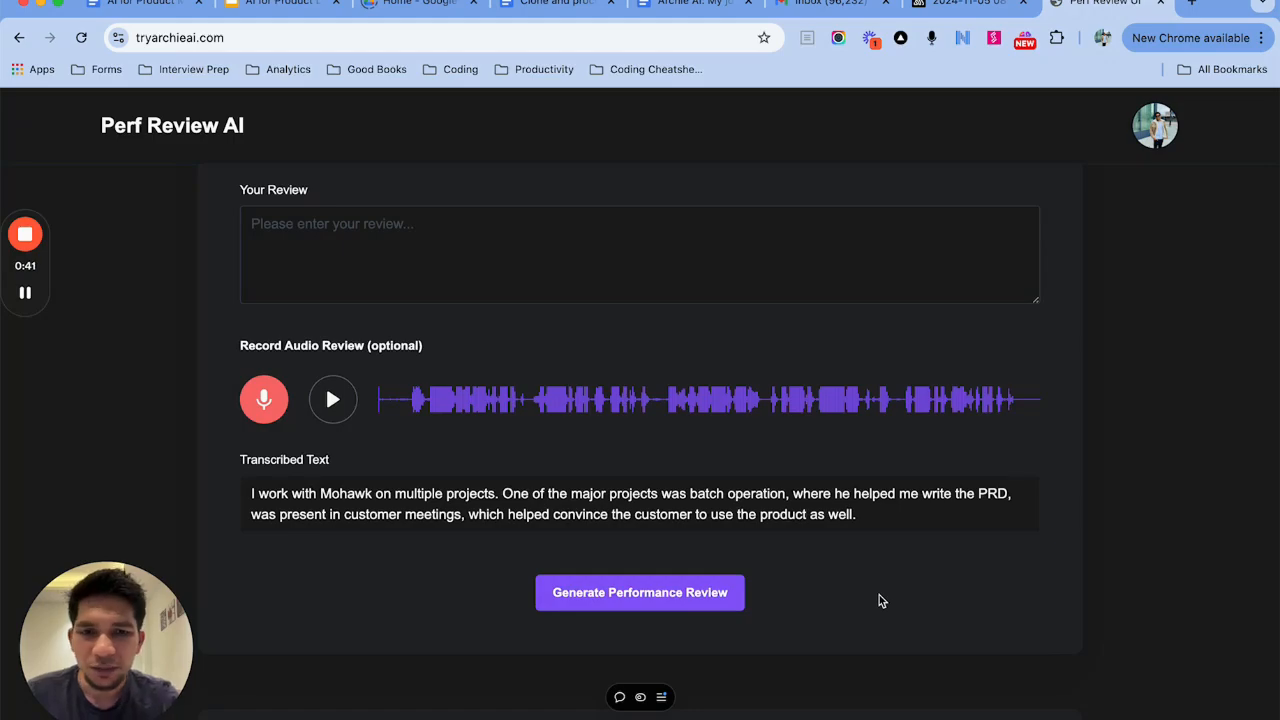
click(640, 592)
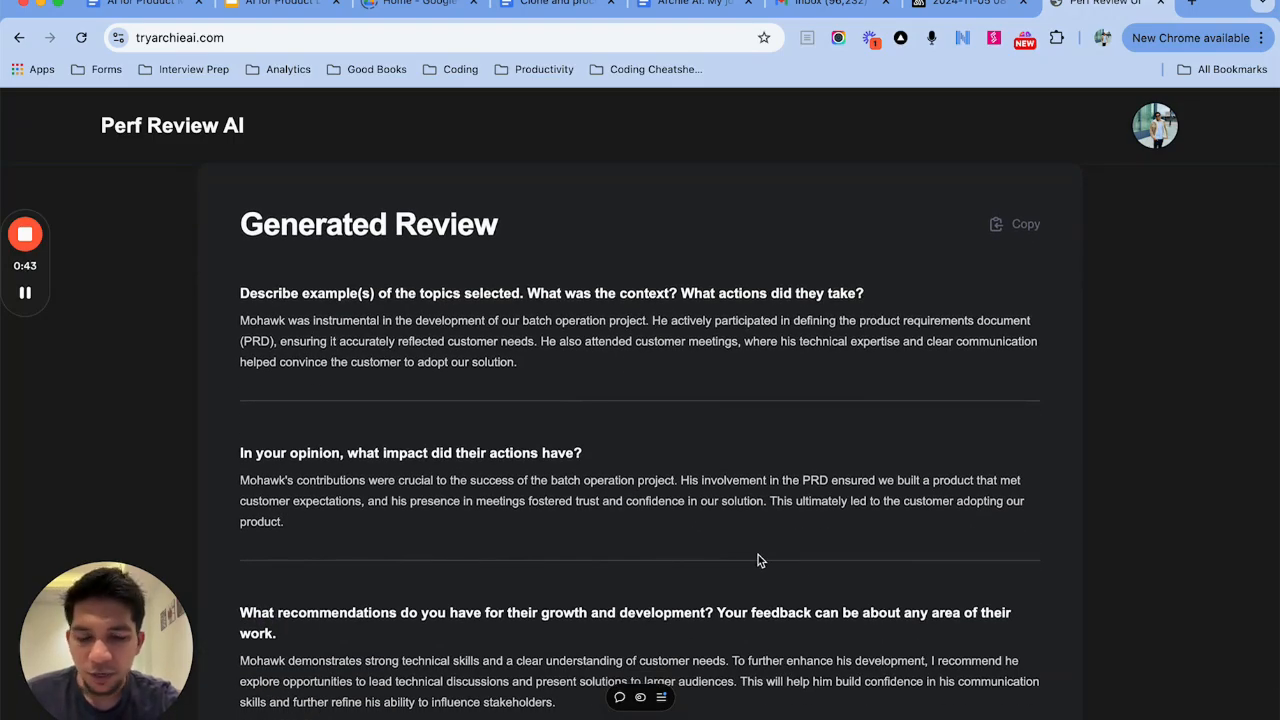
scroll(down, 3)
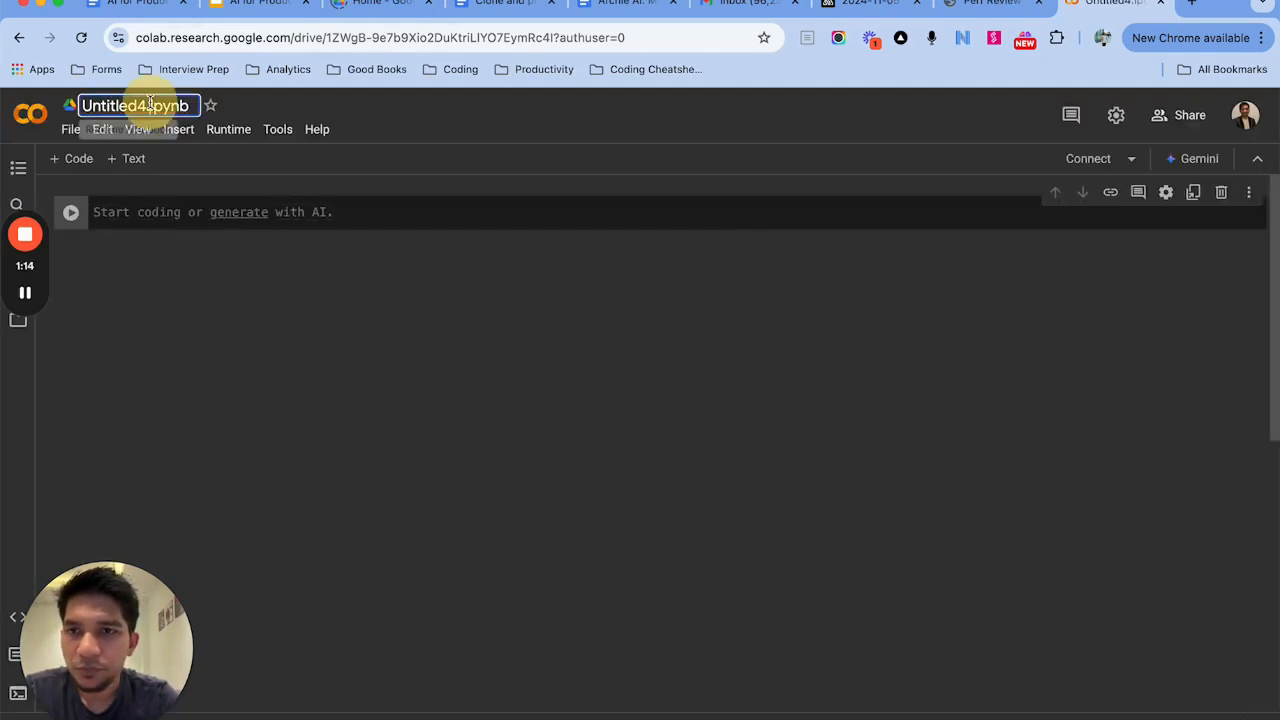
Name the notebook 'Performance Review', install loguru, openai and gradio, and run the imports.
click(420, 288)
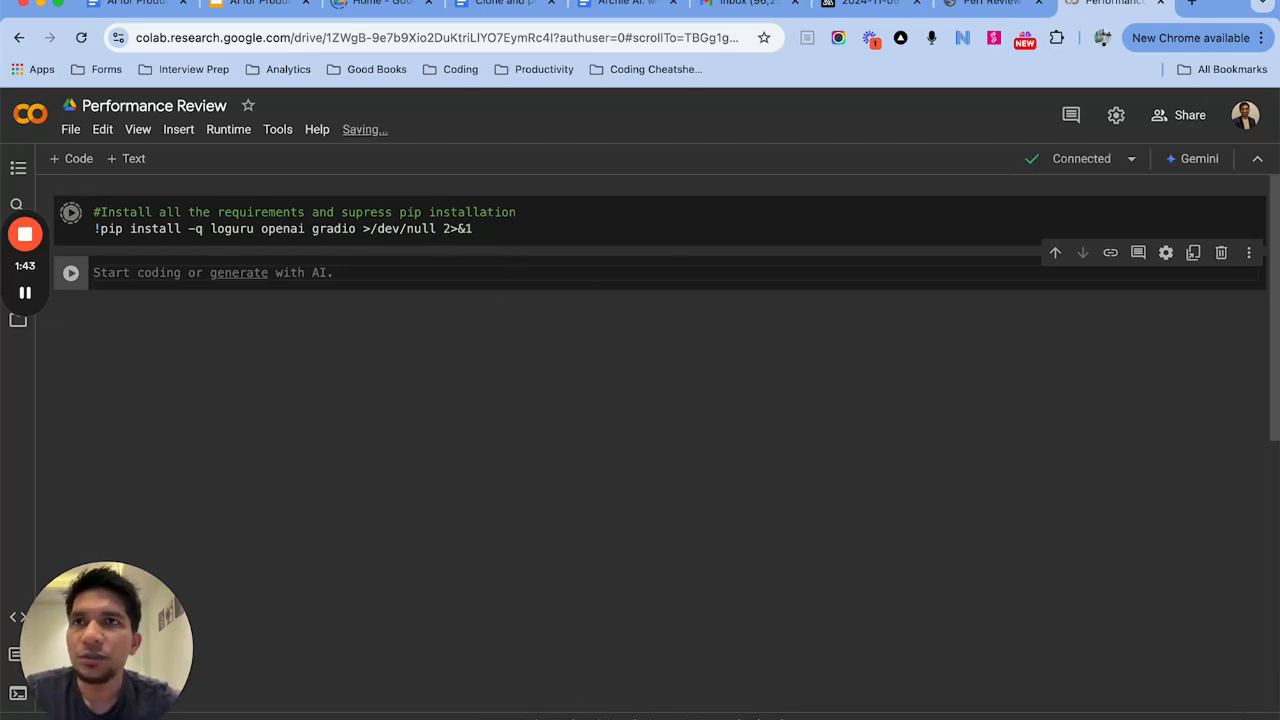
click(70, 212)
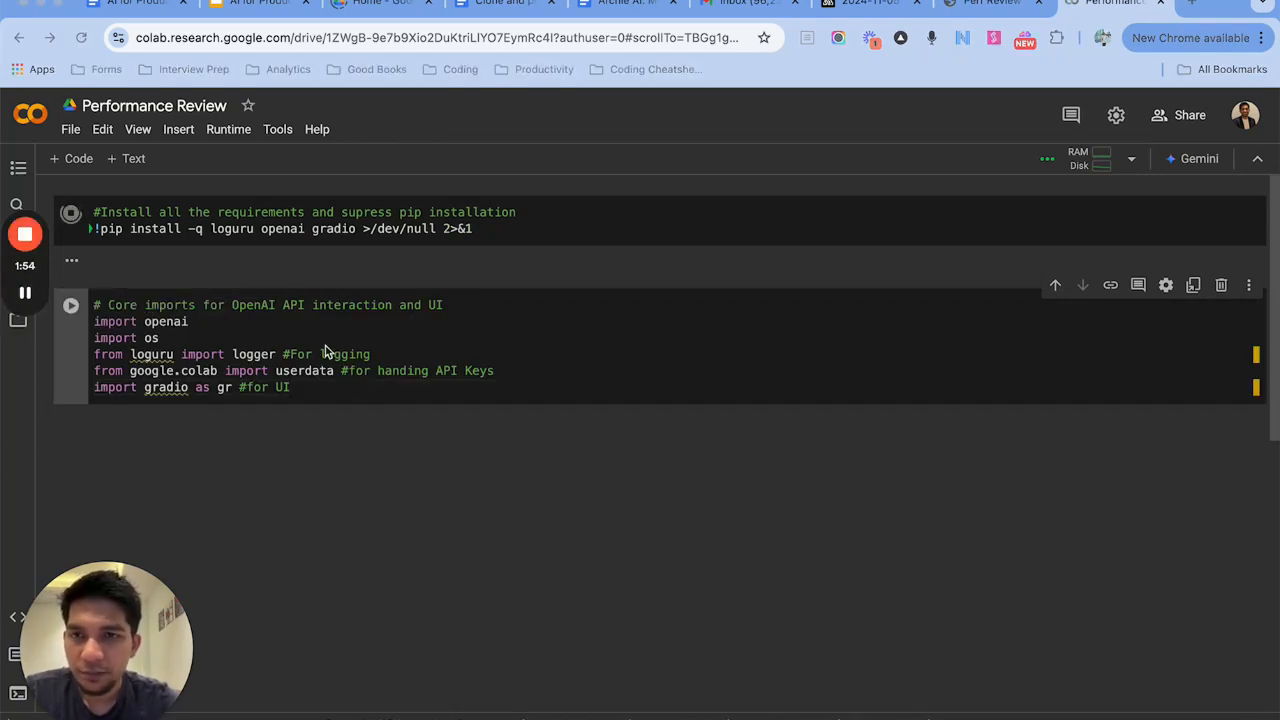
click(72, 212)
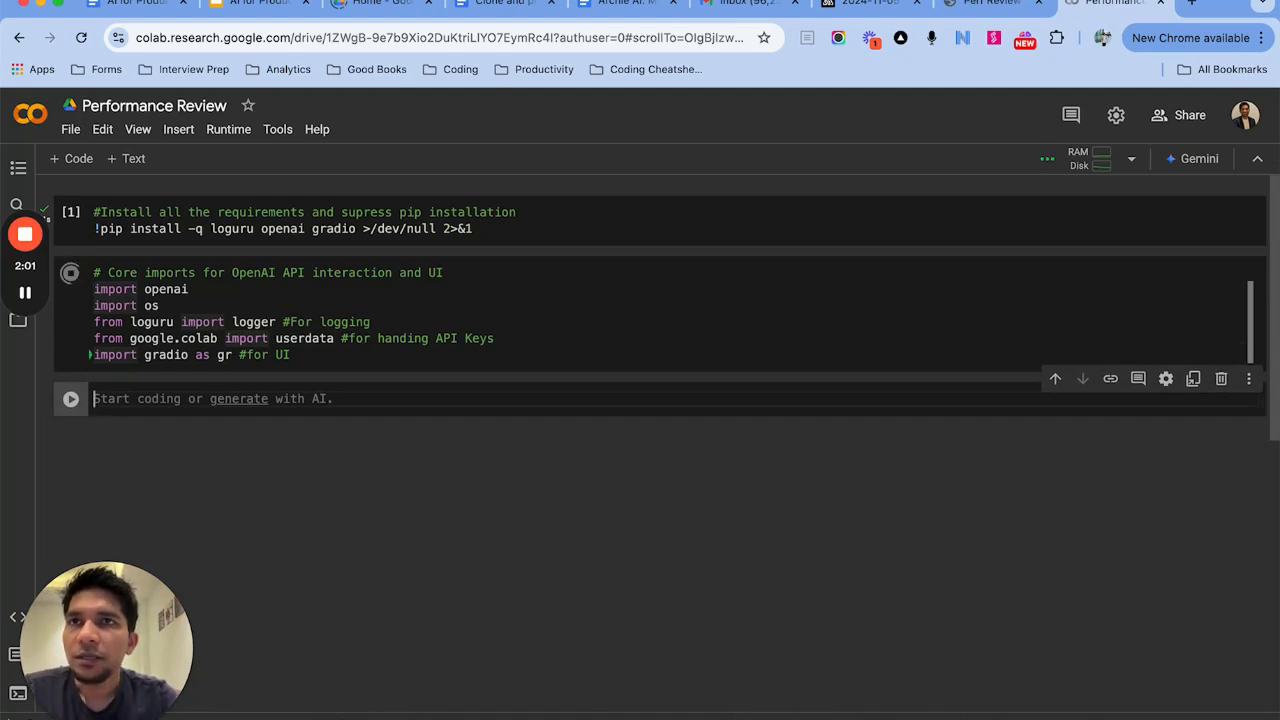
mouse_move(956, 436)
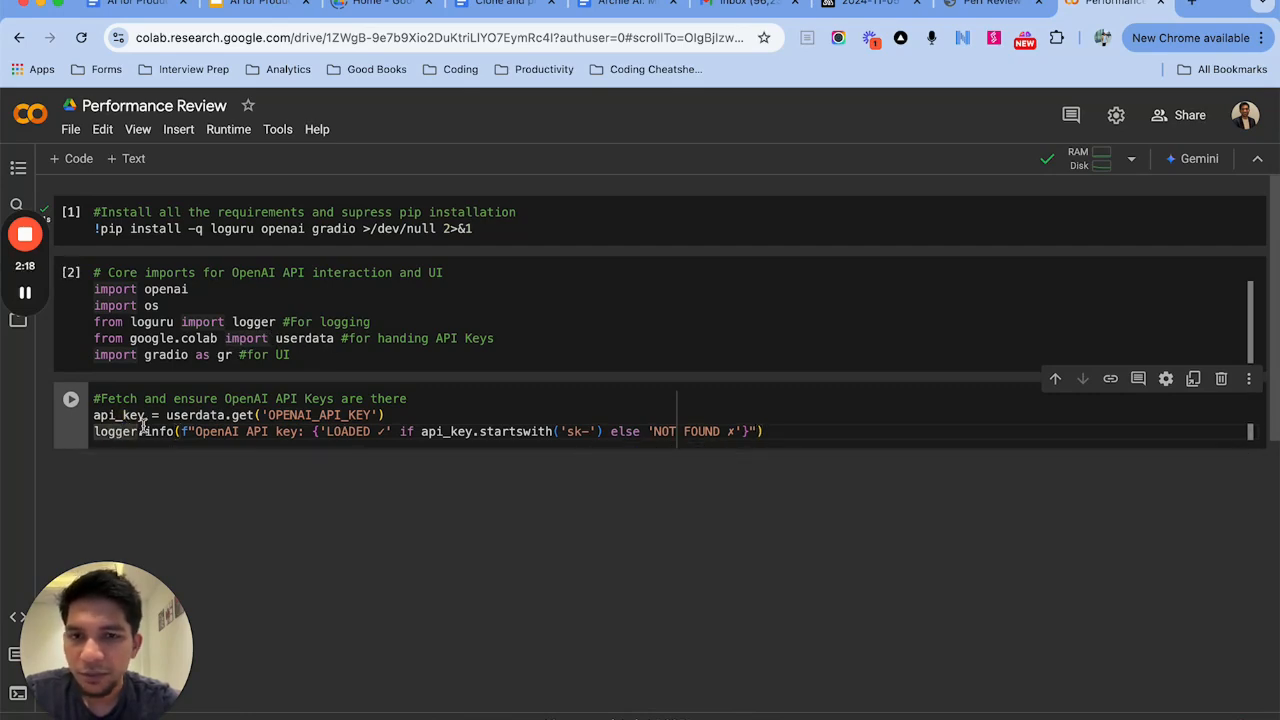
Run the API-key cell and grant access to the OPENAI_API_KEY secret so it logs as loaded.
click(70, 400)
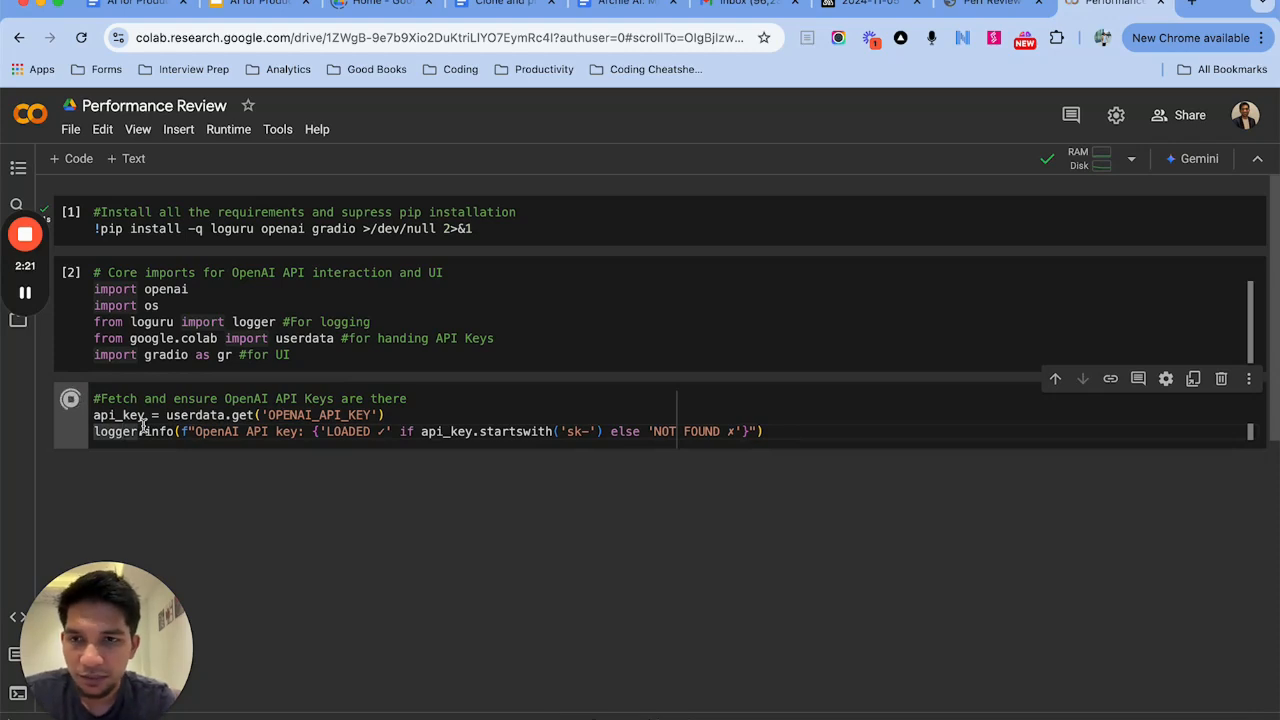
click(70, 398)
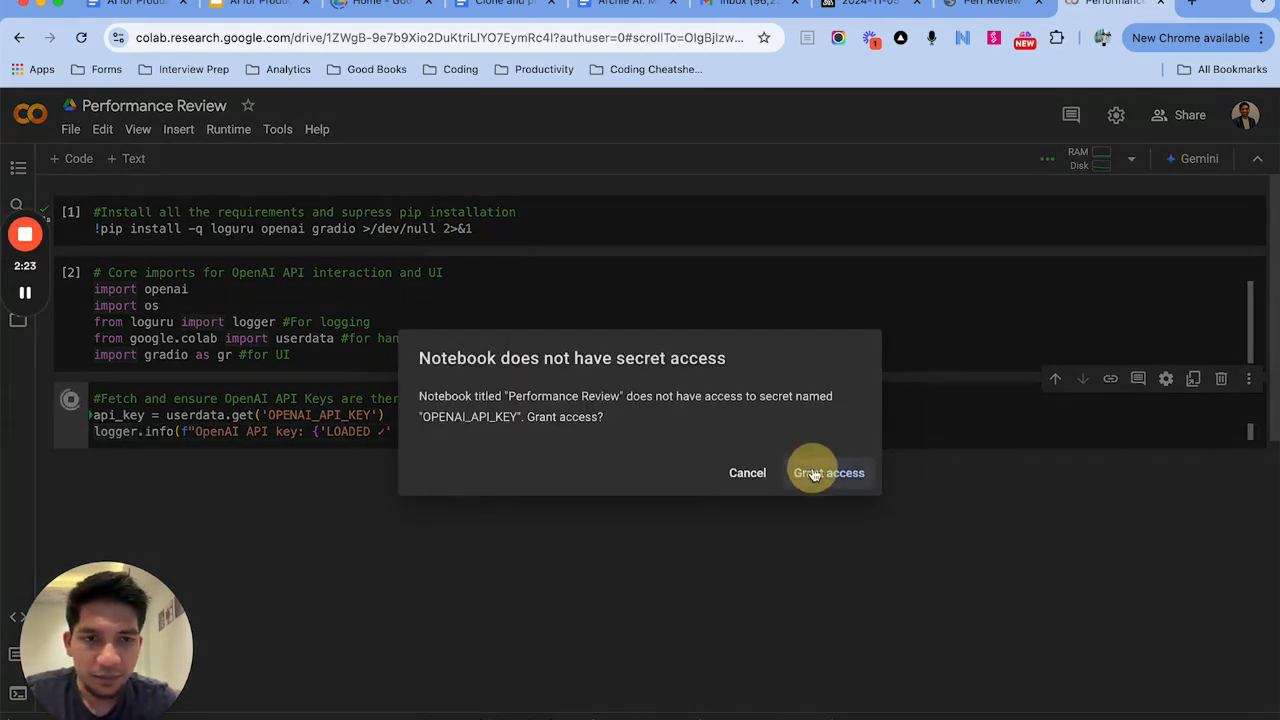
click(828, 472)
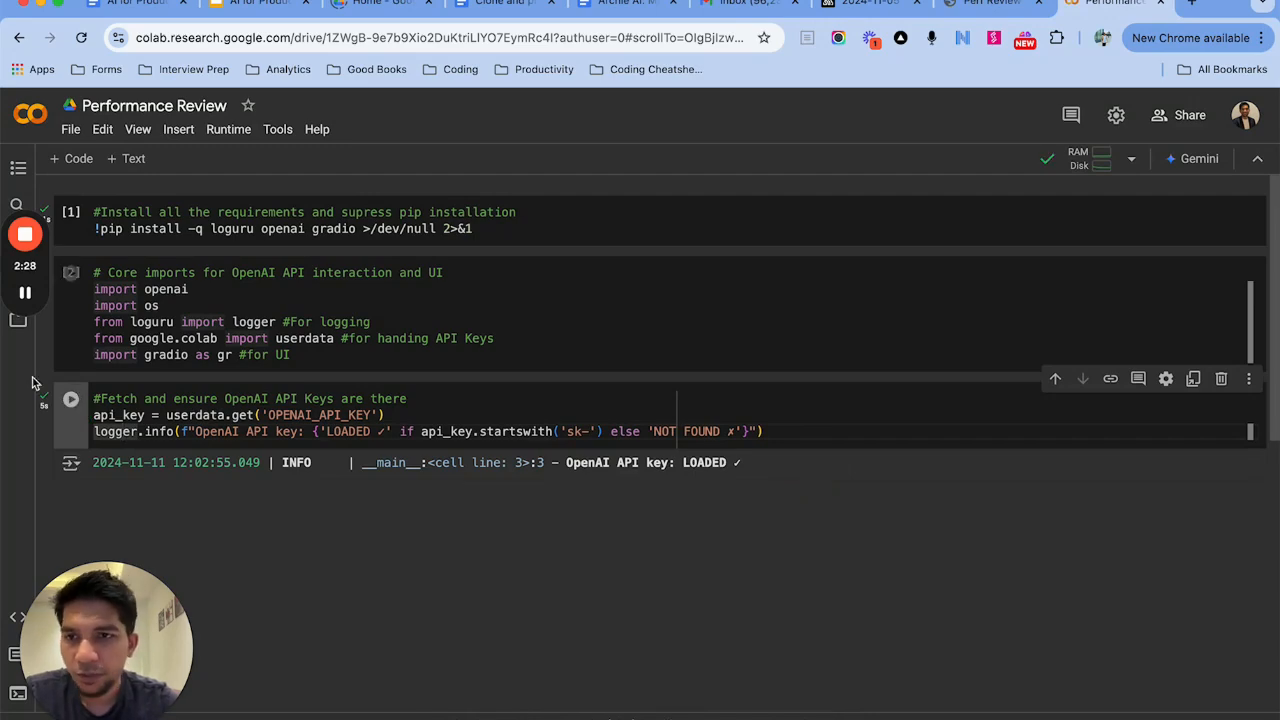
scroll(up, 3)
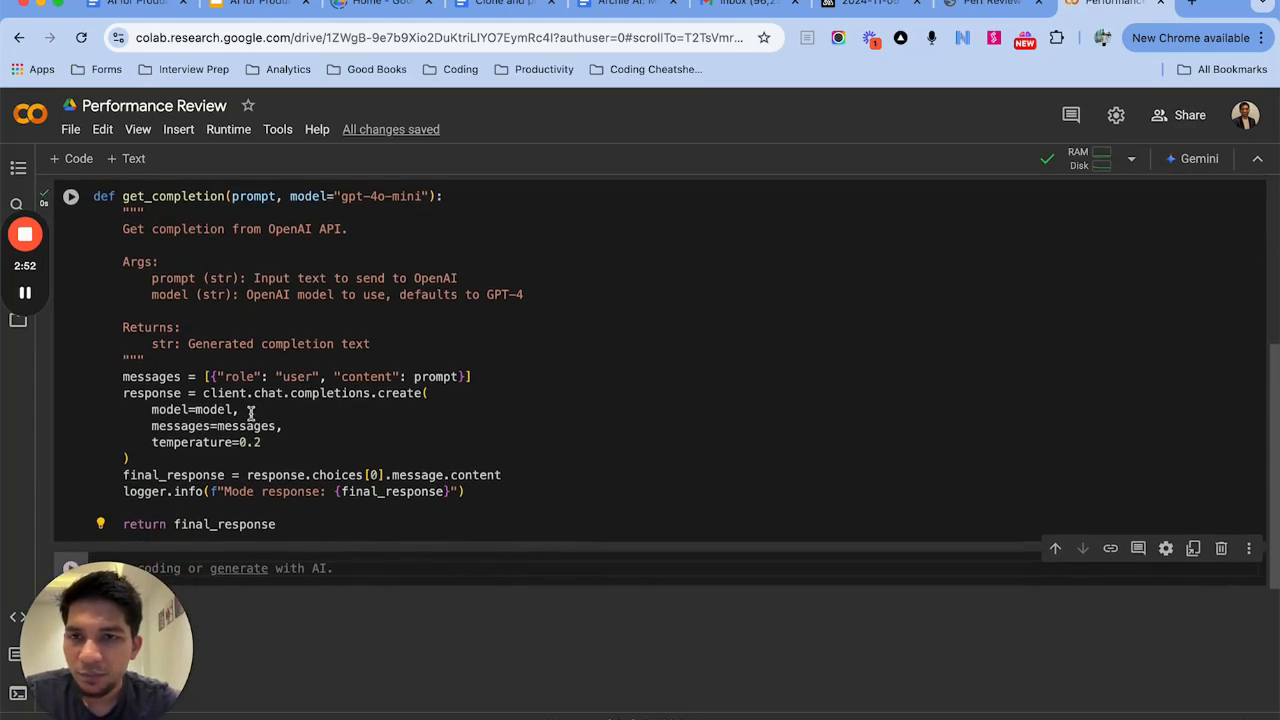
Review the OpenAI client and get_completion (gpt-4o-mini) cells in the notebook.
scroll(up, 3)
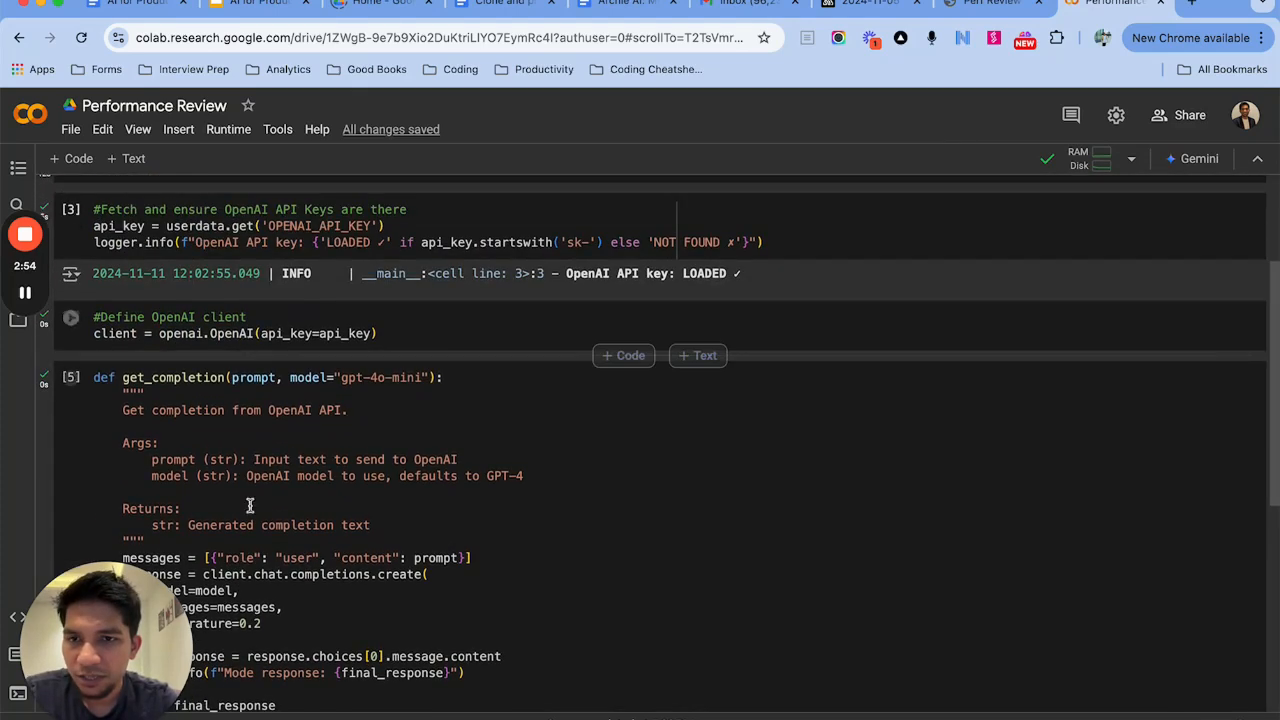
scroll(down, 3)
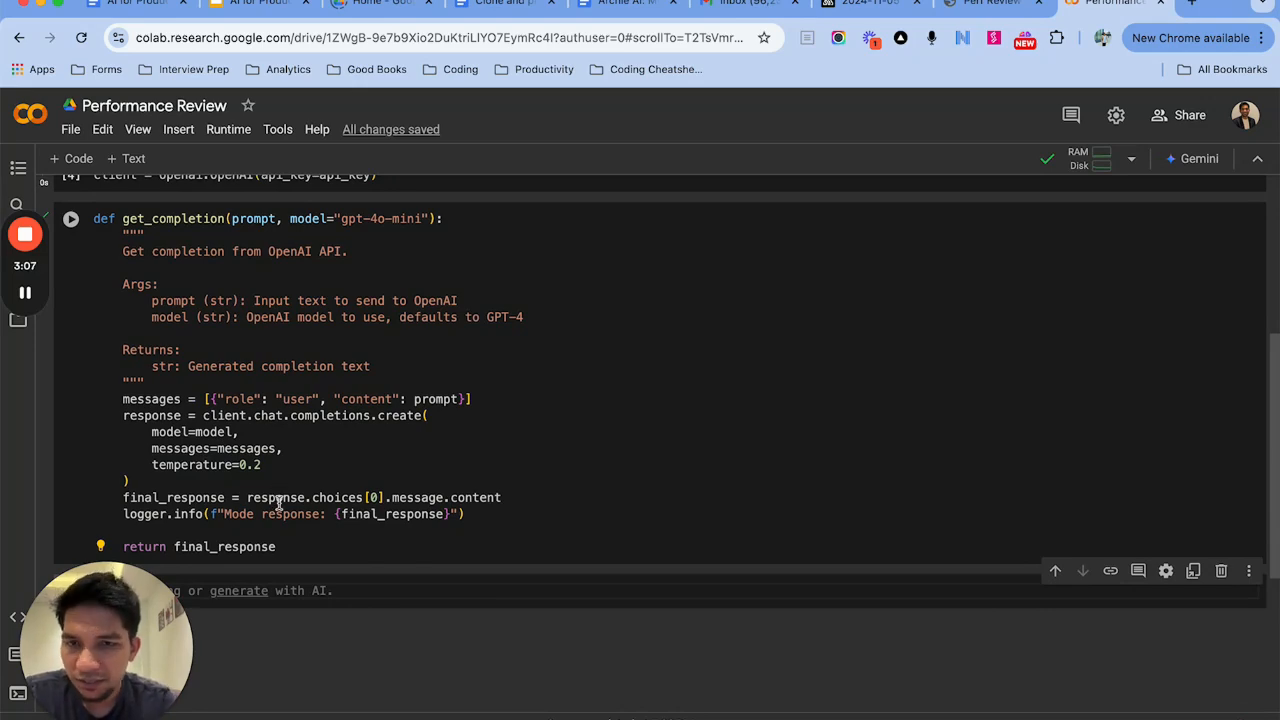
scroll(up, 3)
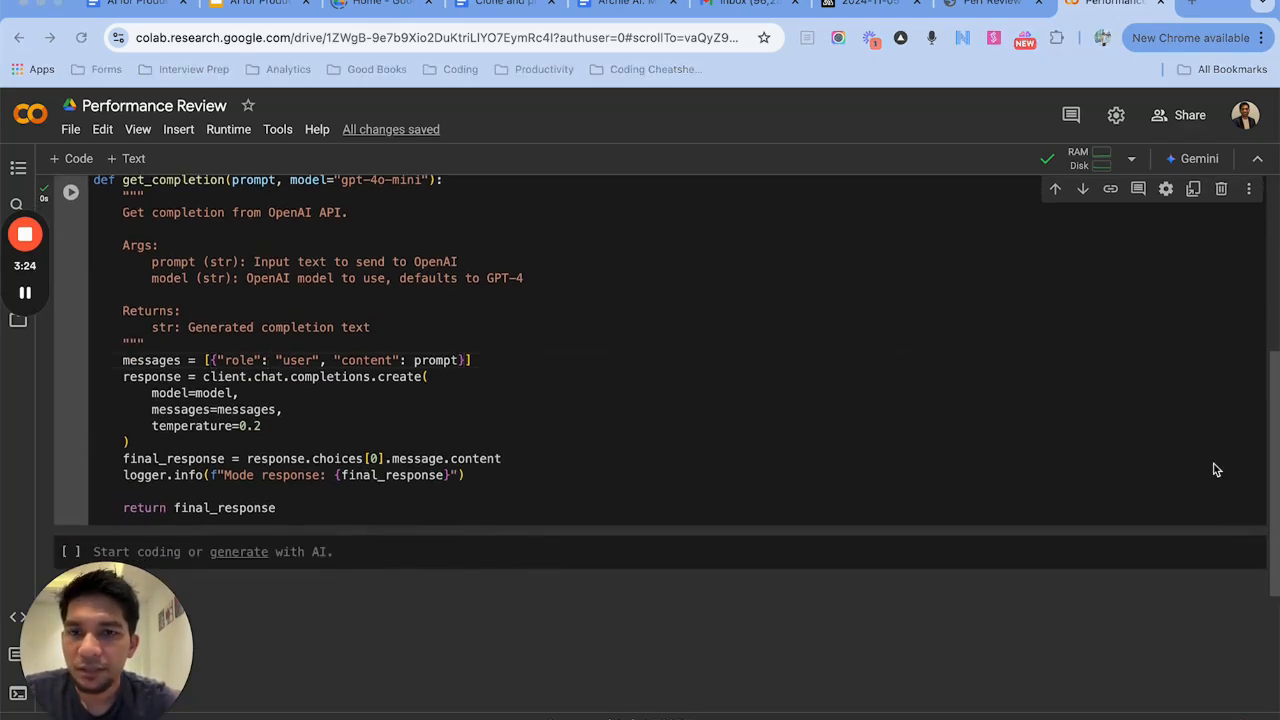
scroll(down, 3)
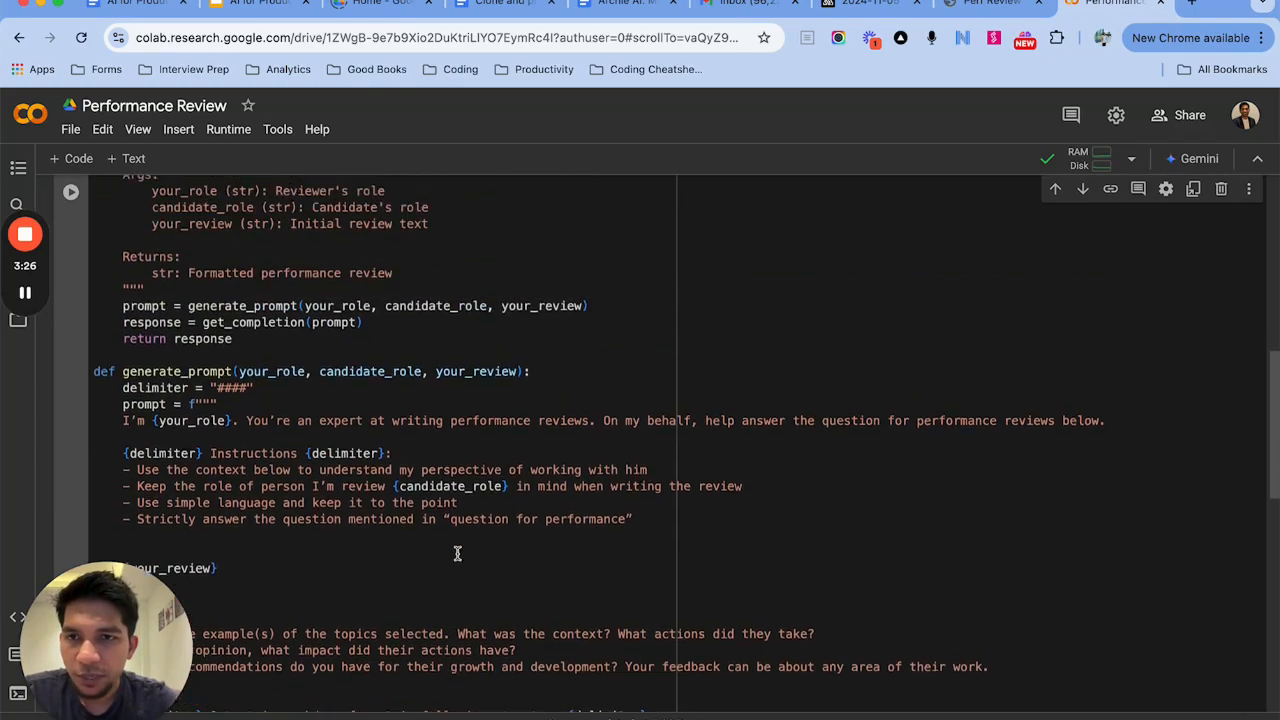
scroll(down, 3)
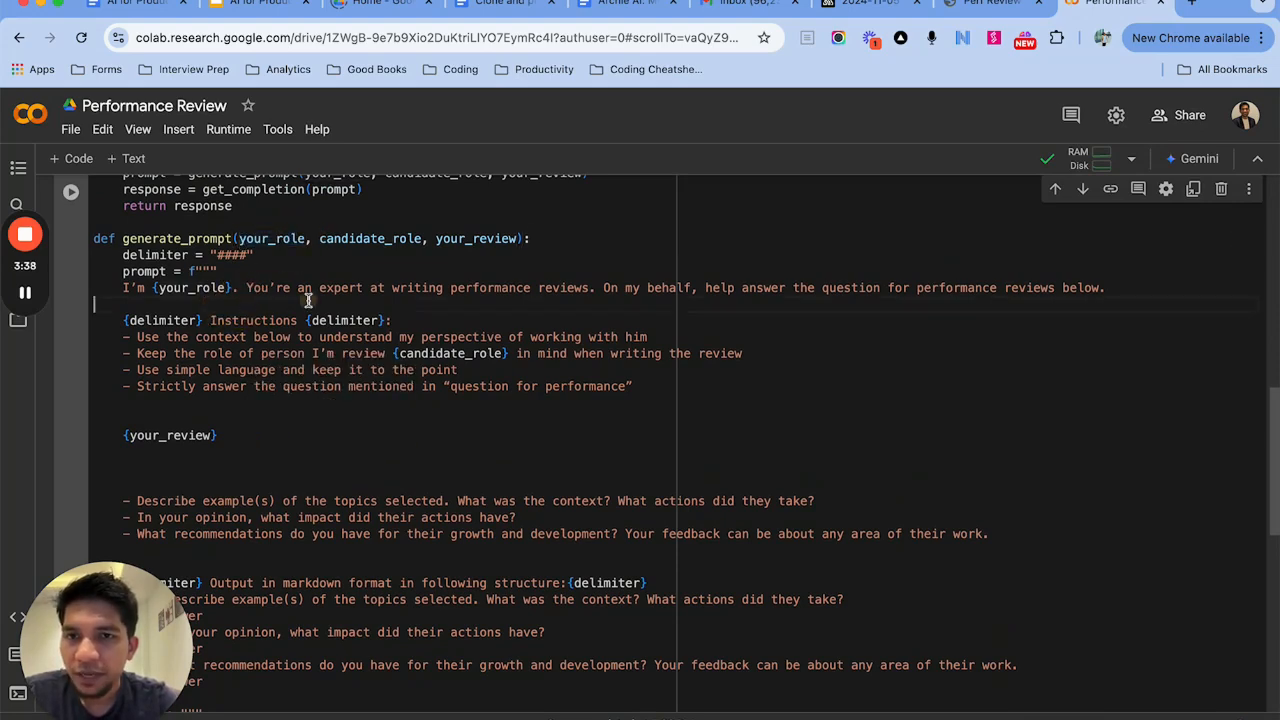
mouse_move(648, 302)
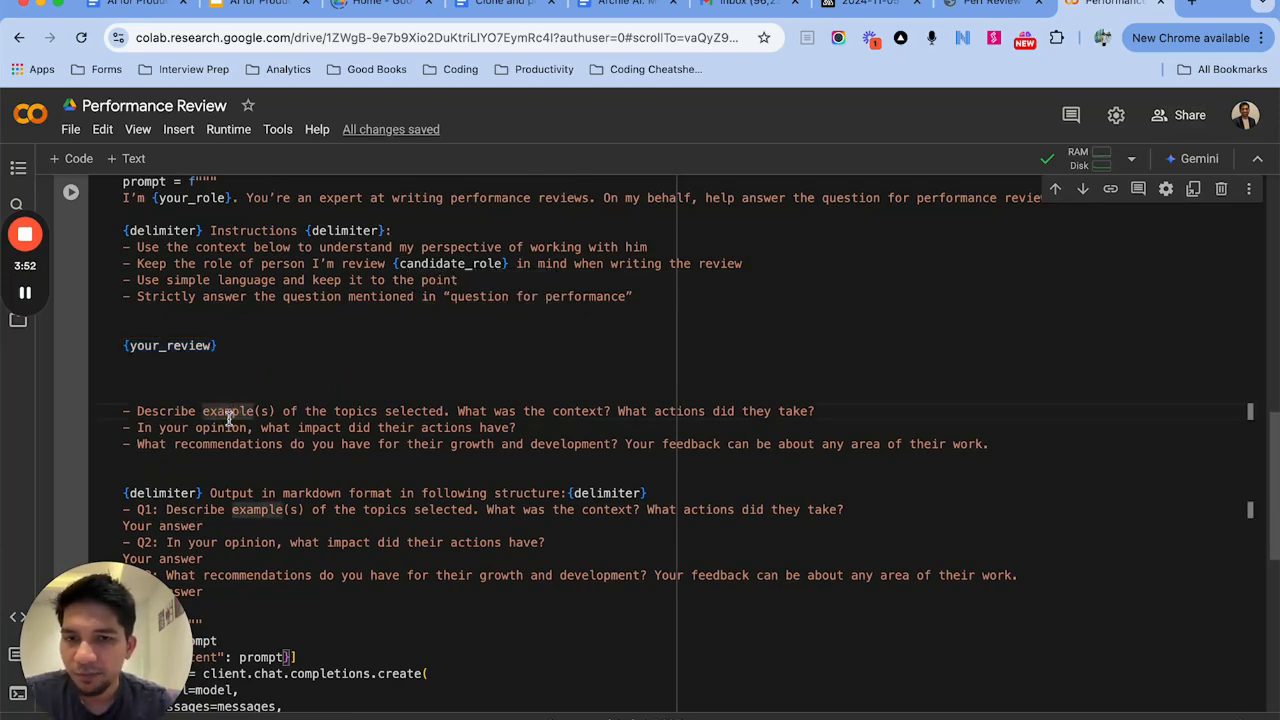
scroll(down, 3)
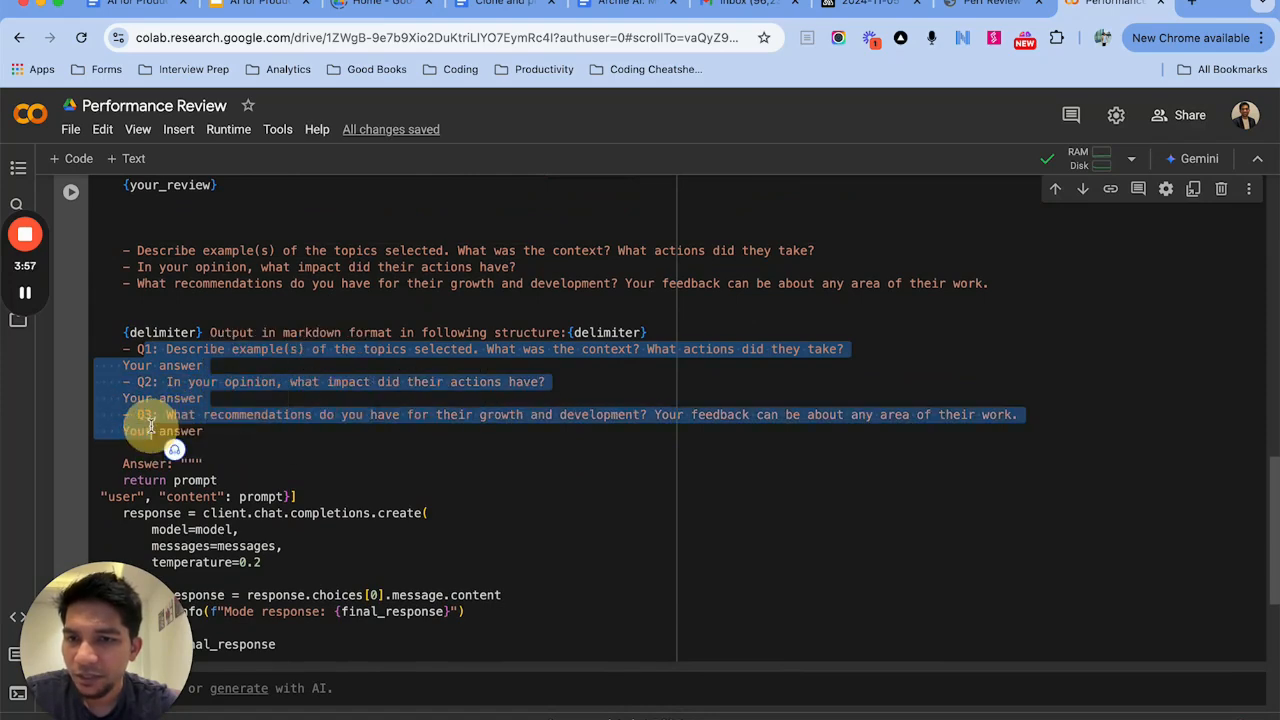
scroll(up, 3)
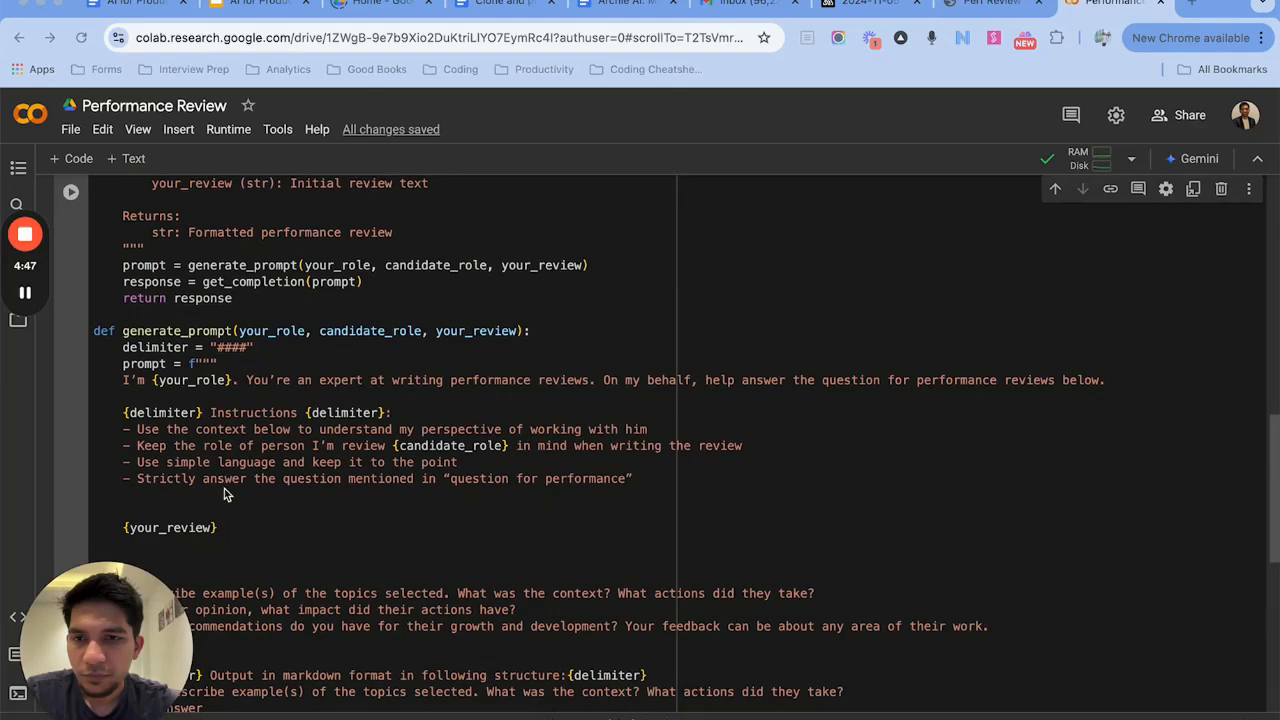
scroll(down, 3)
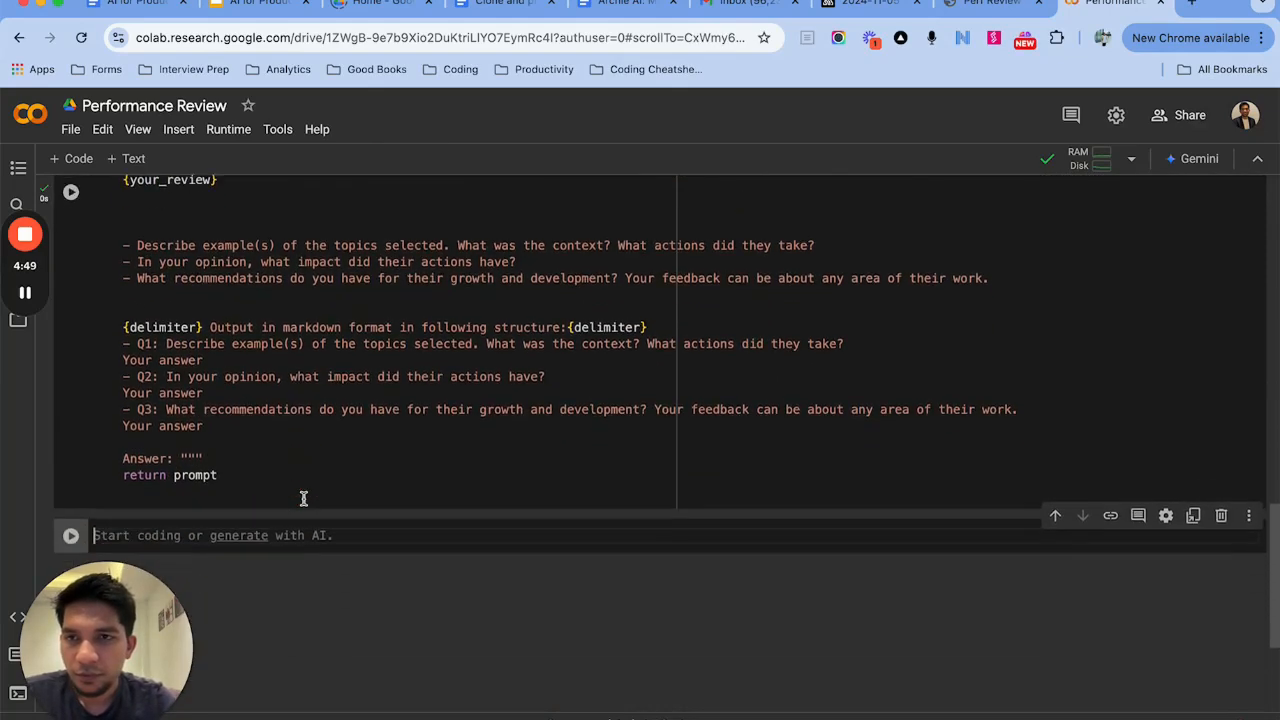
scroll(up, 3)
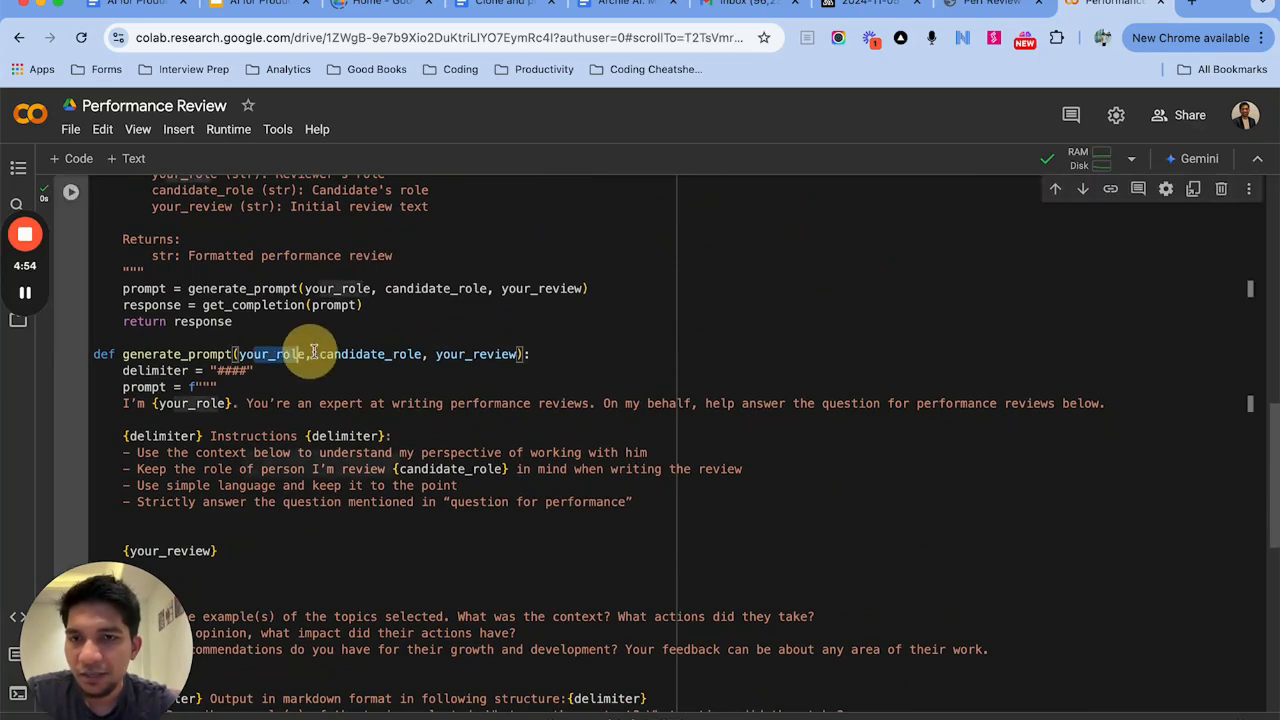
scroll(up, 3)
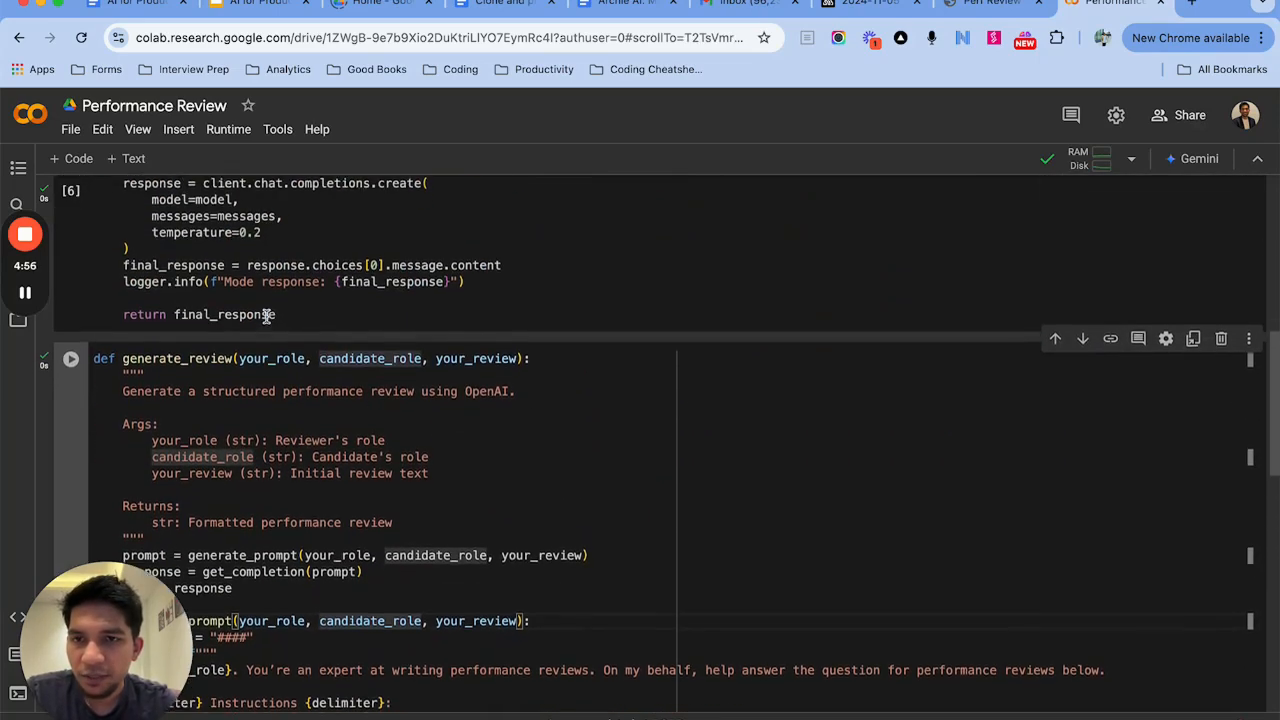
scroll(up, 3)
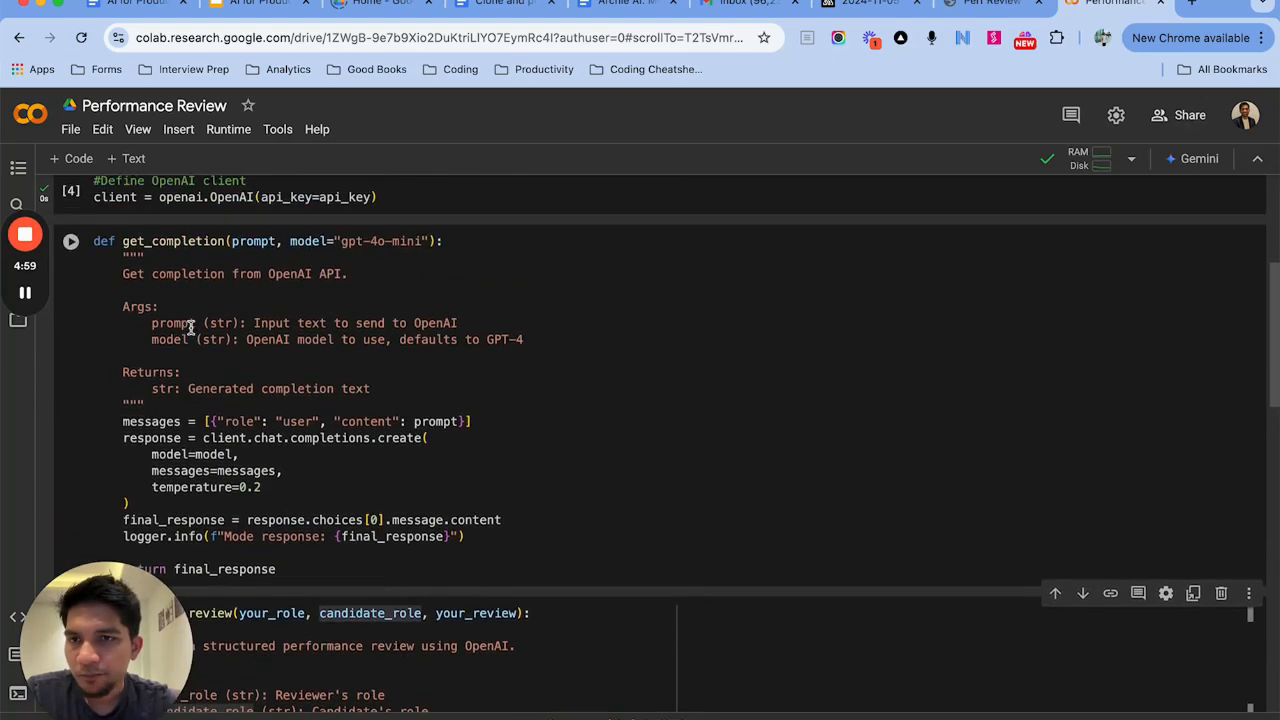
scroll(down, 3)
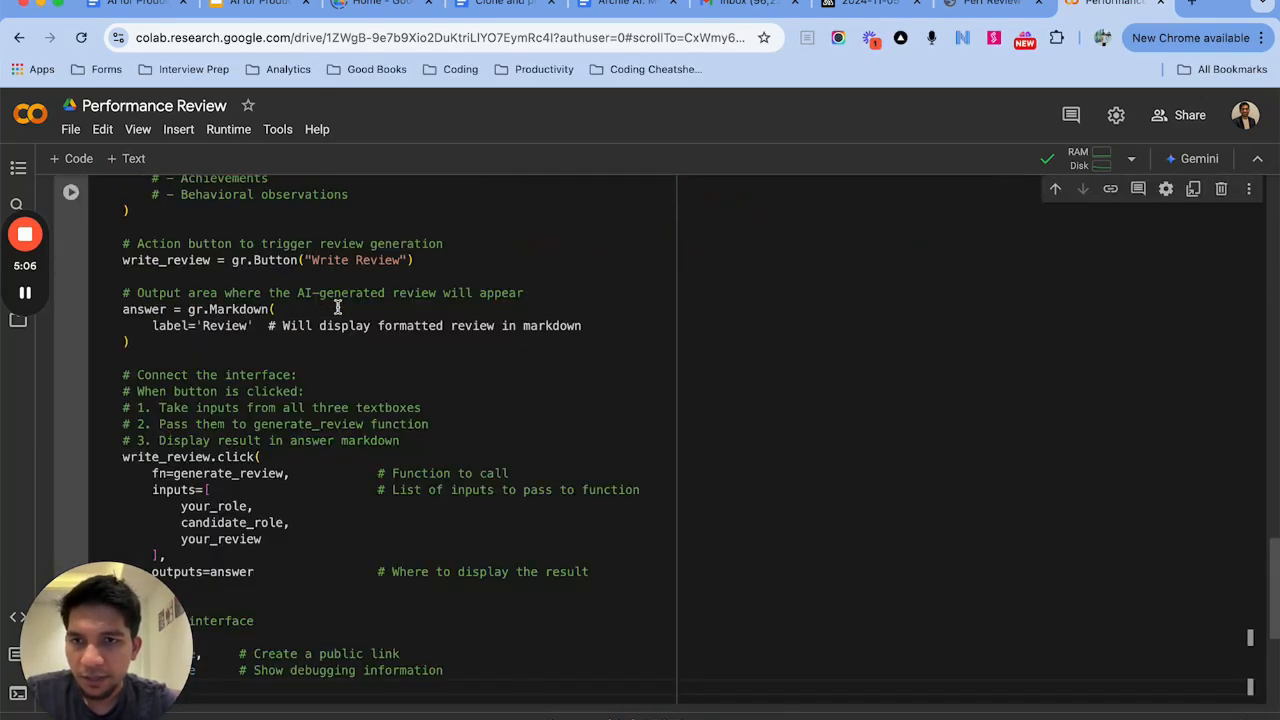
right_click(184, 350)
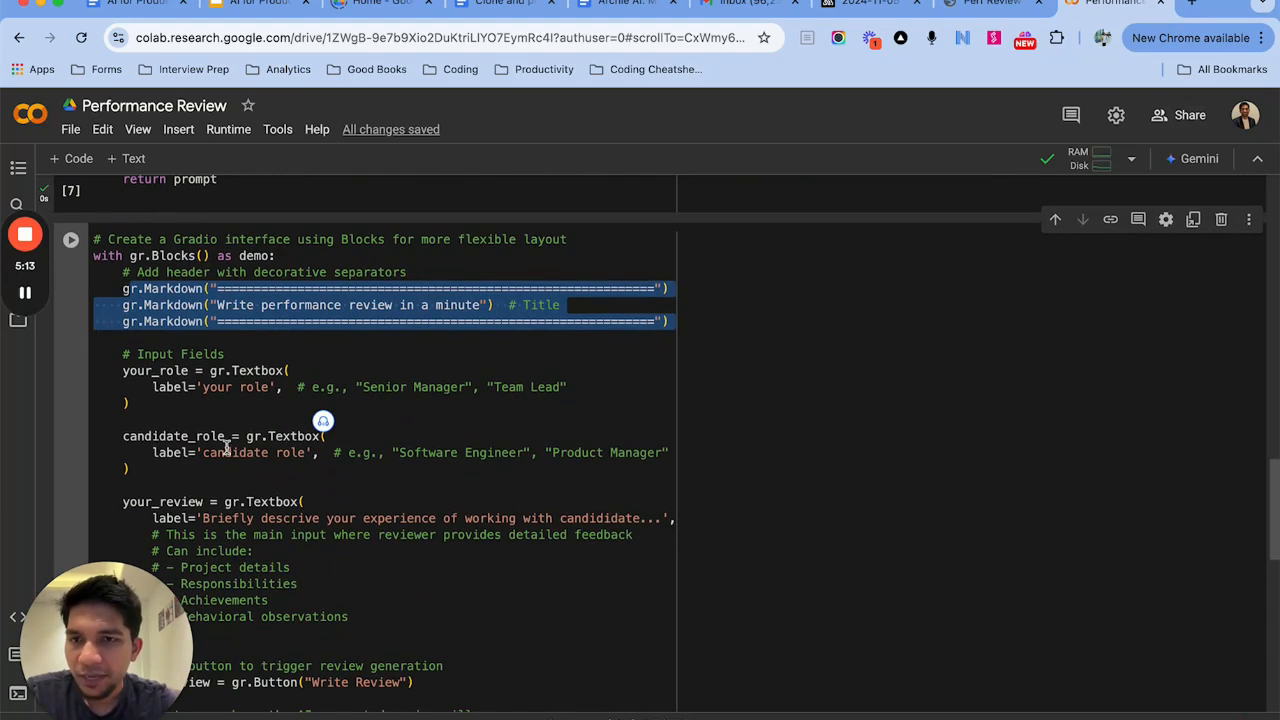
scroll(down, 3)
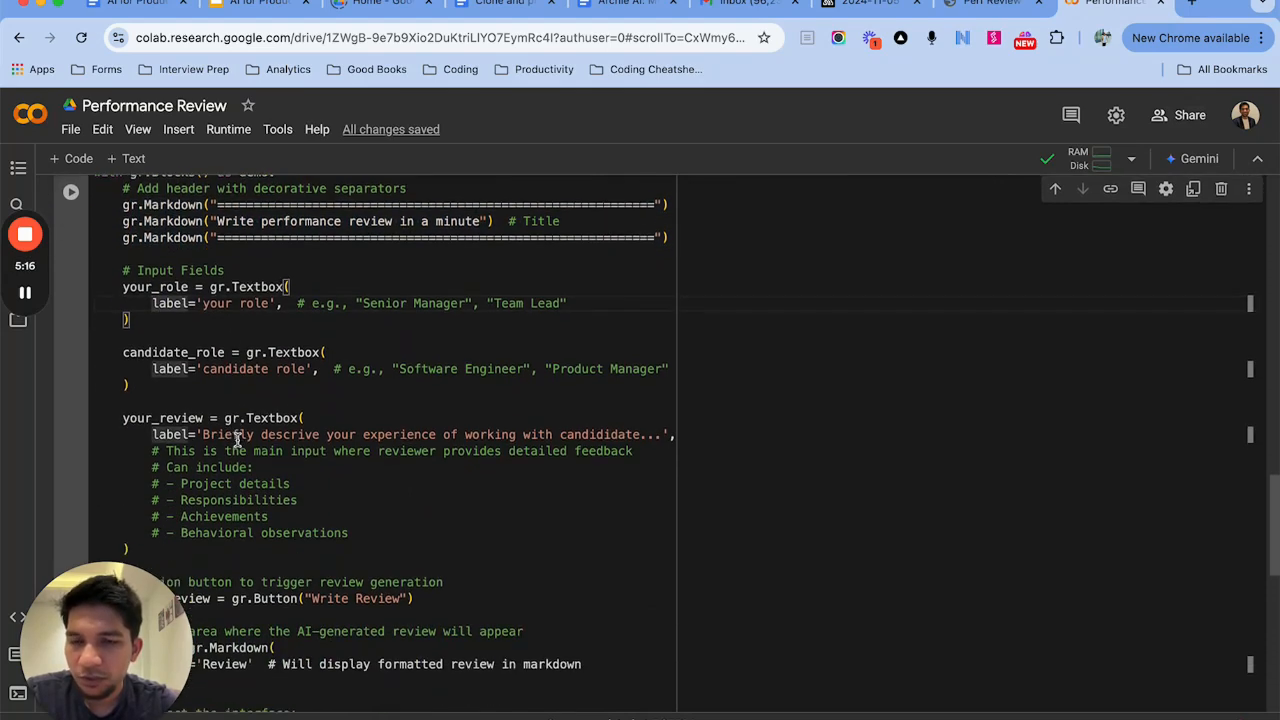
scroll(down, 3)
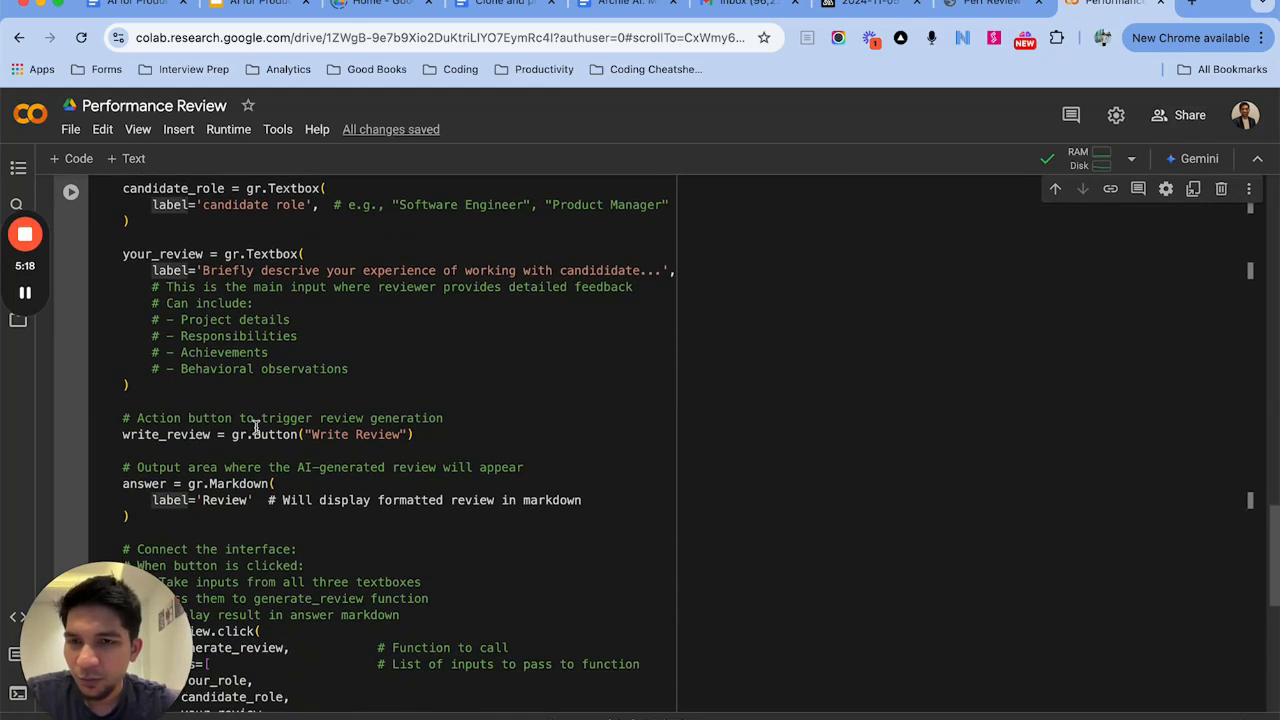
scroll(down, 3)
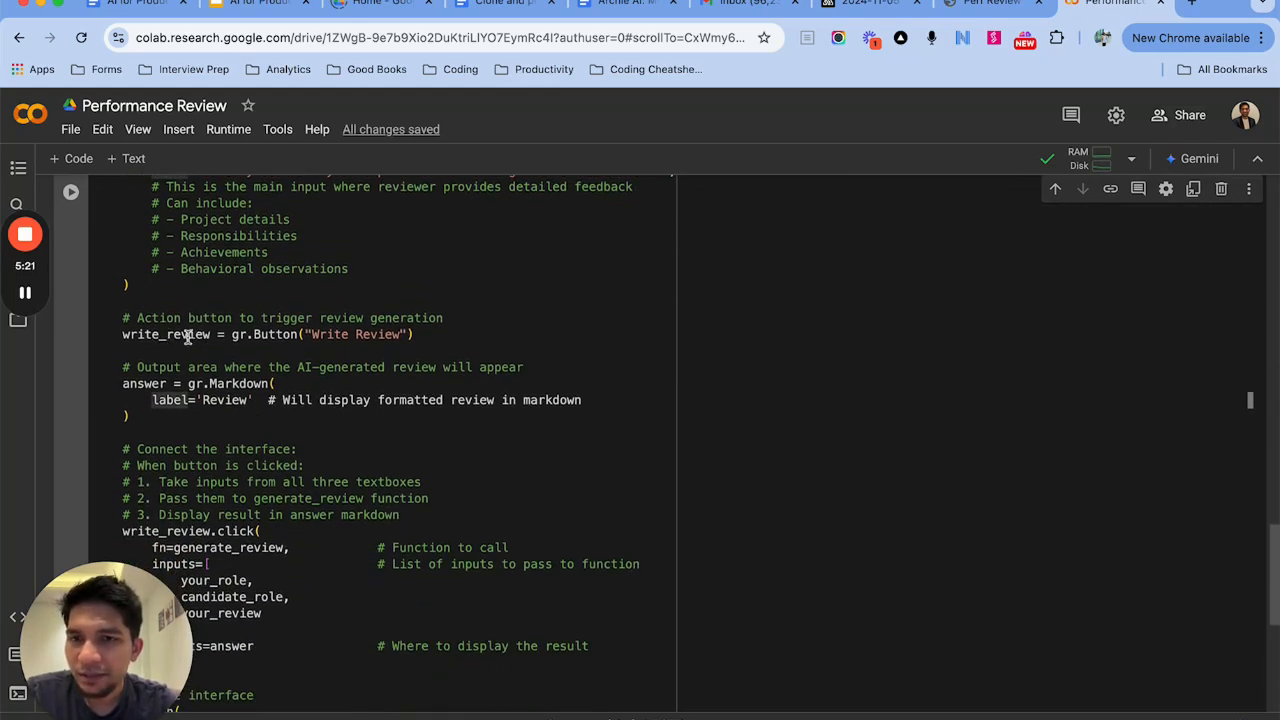
scroll(down, 3)
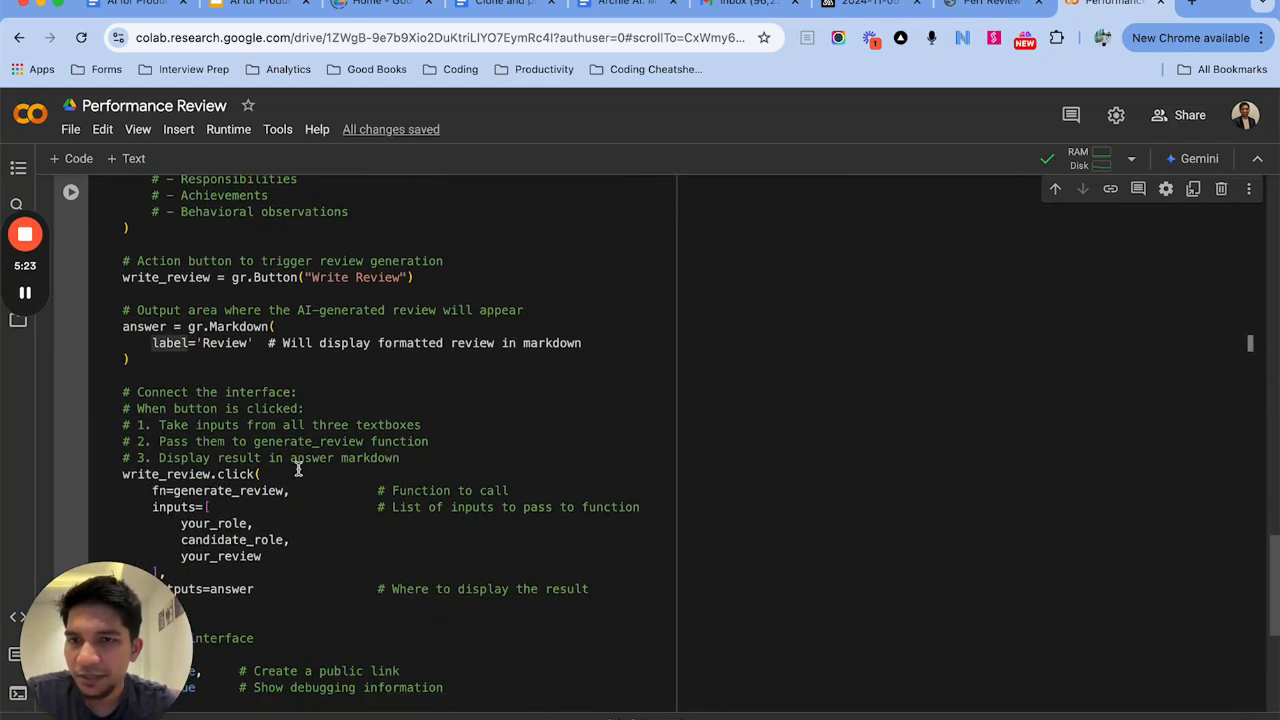
scroll(down, 3)
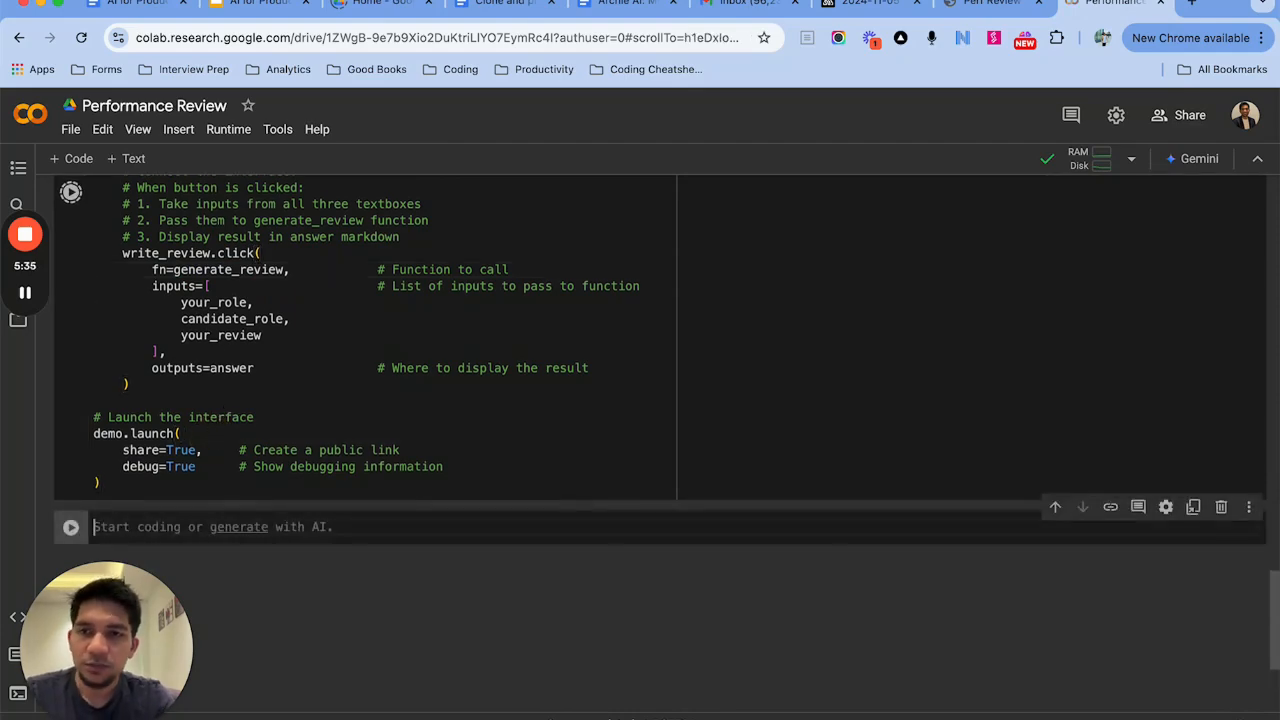
Launch the Gradio review web form from the interface cell.
click(70, 192)
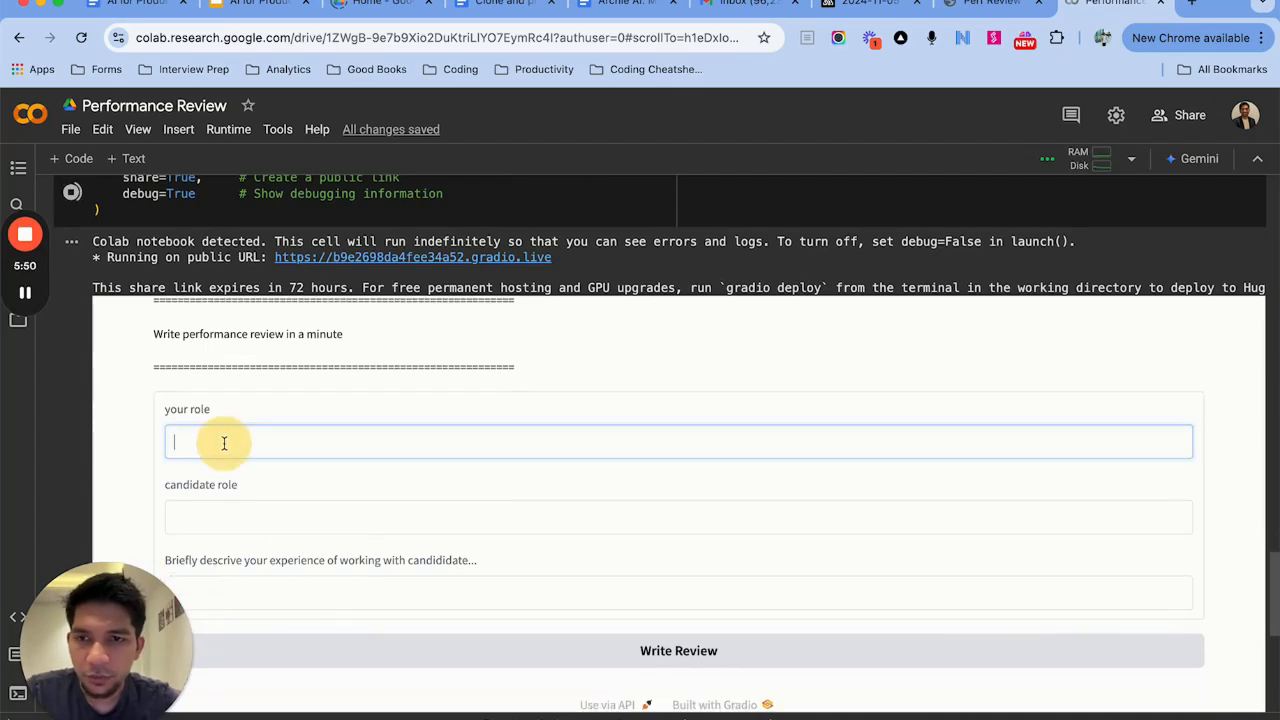
Fill the form with candidate role 'Software Developer' and the experience description.
text(Softw)
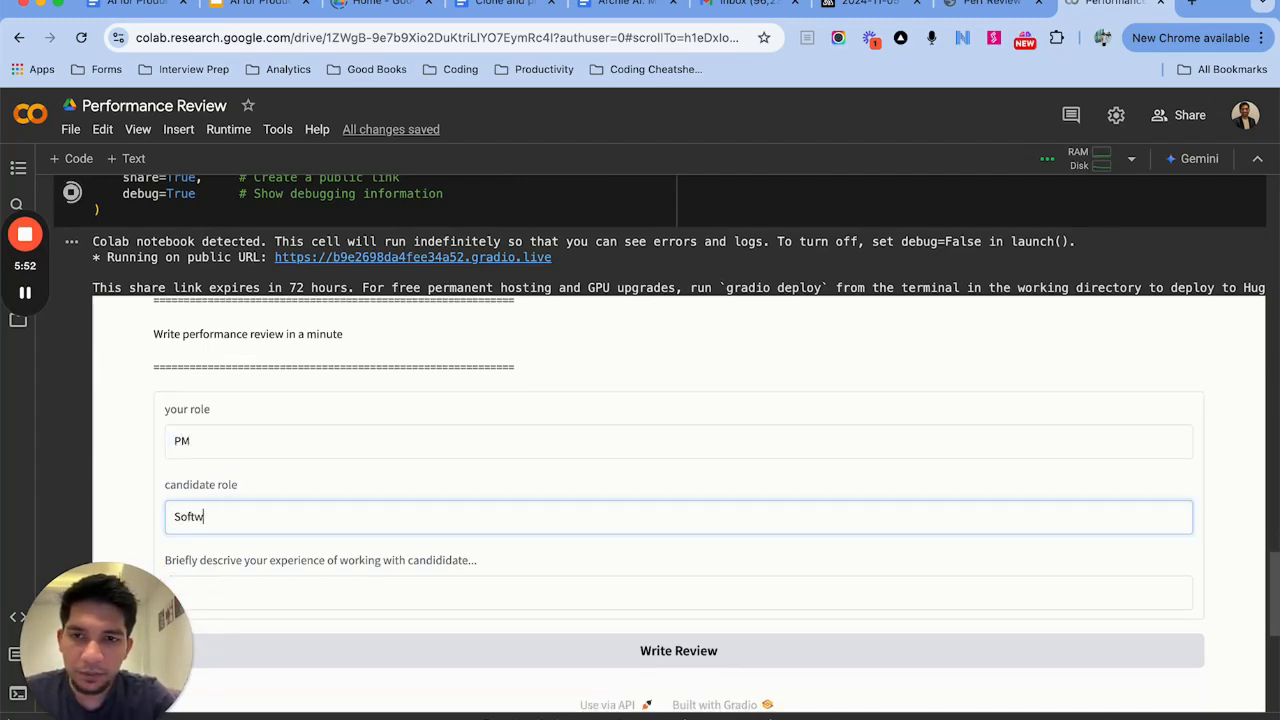
text(are Developer)
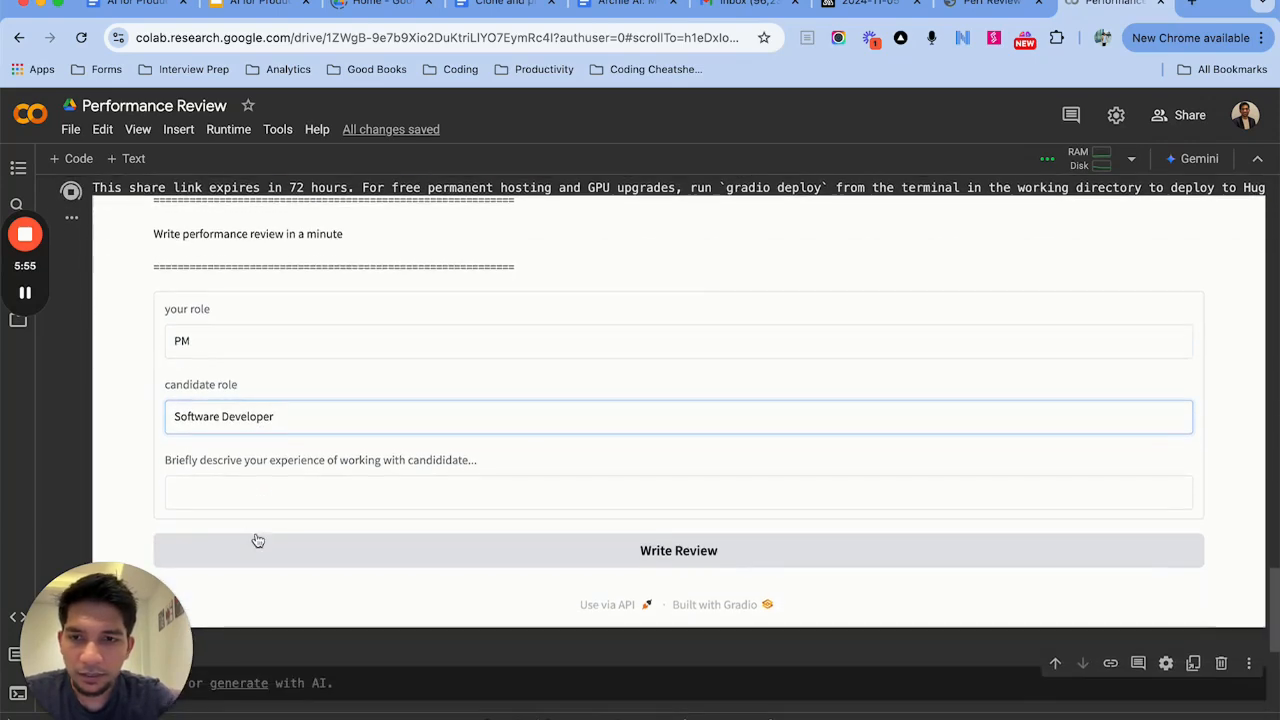
text(Write)
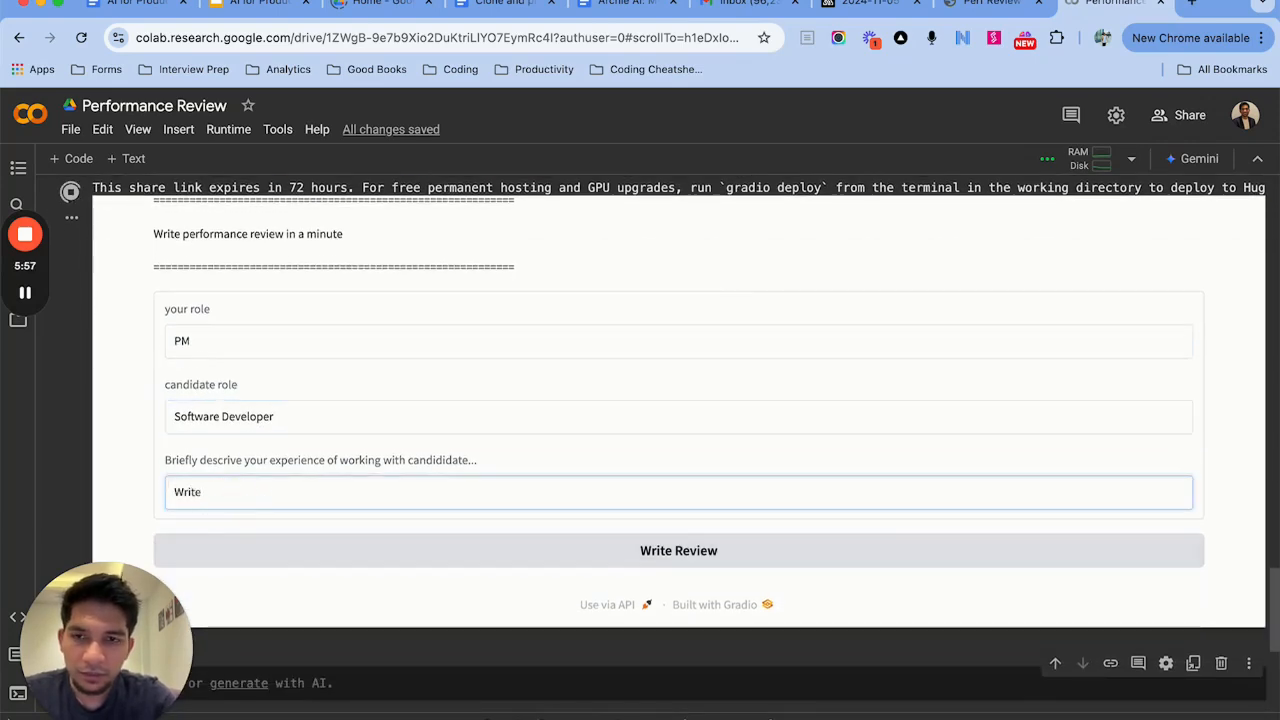
text(the complete respo)
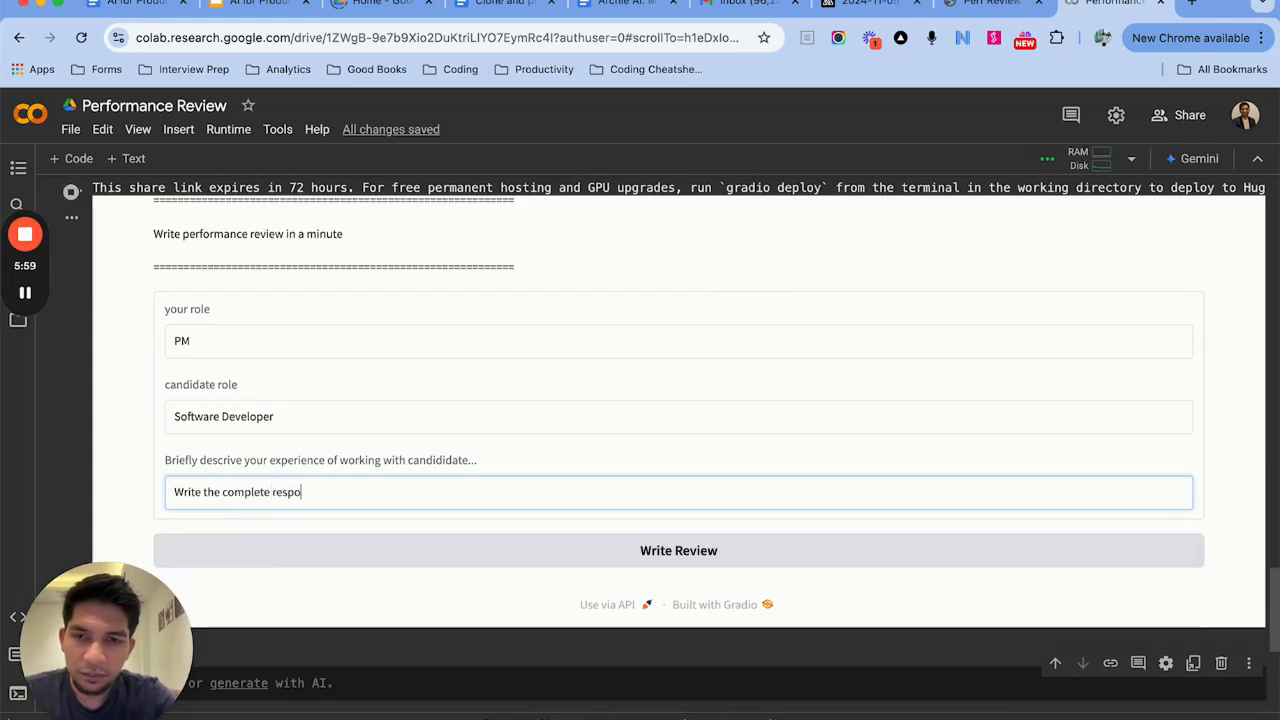
text(nse. I worked with M)
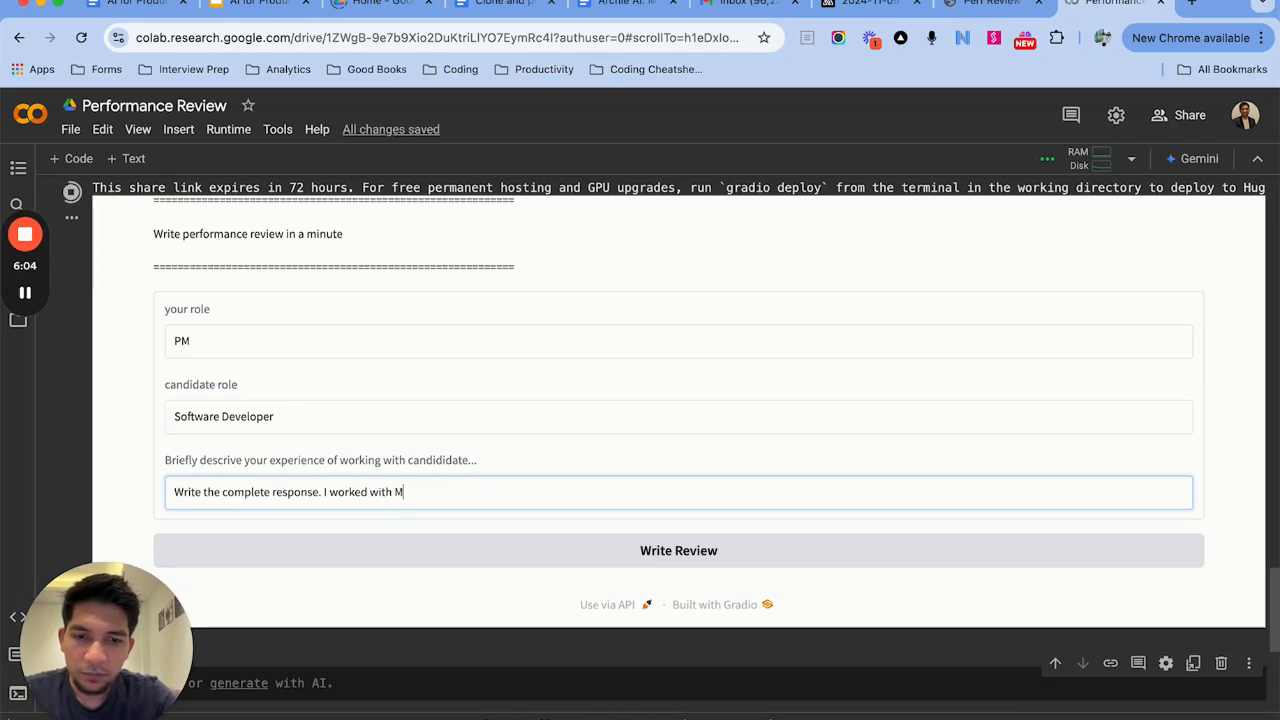
text(oa)
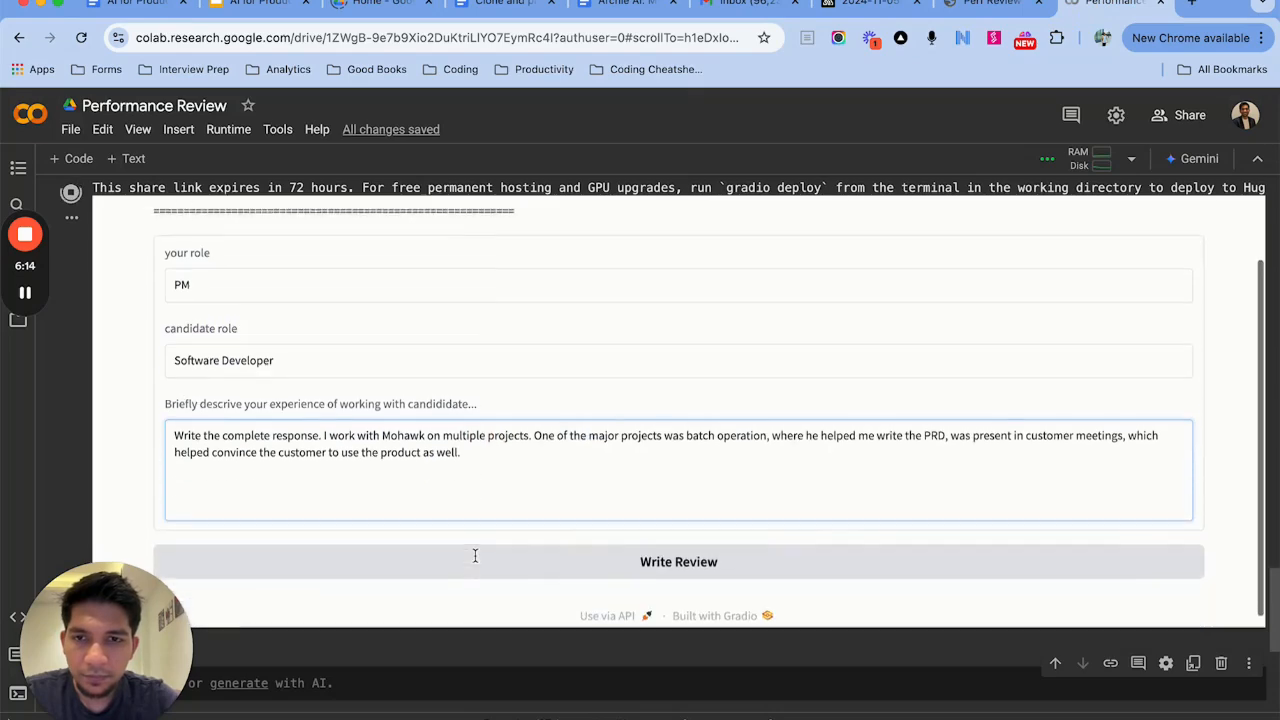
Submit the form with Write Review and read the generated three-question performance review.
scroll(up, 3)
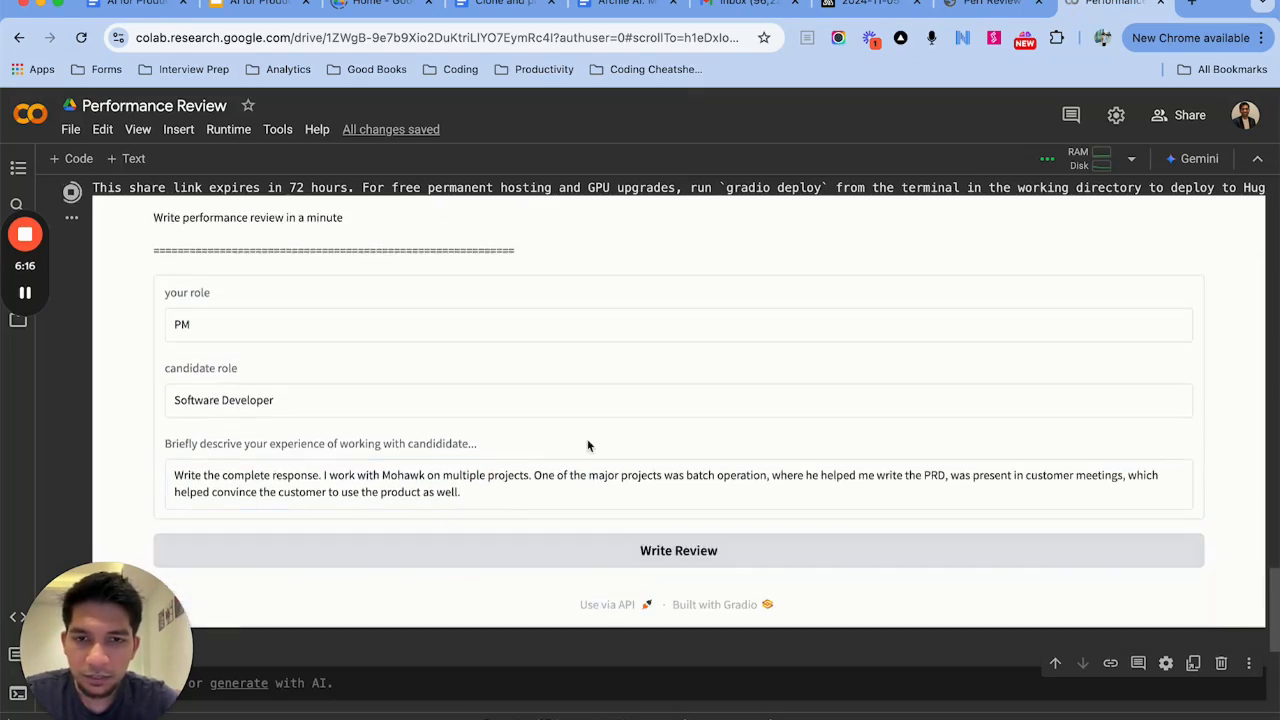
scroll(down, 3)
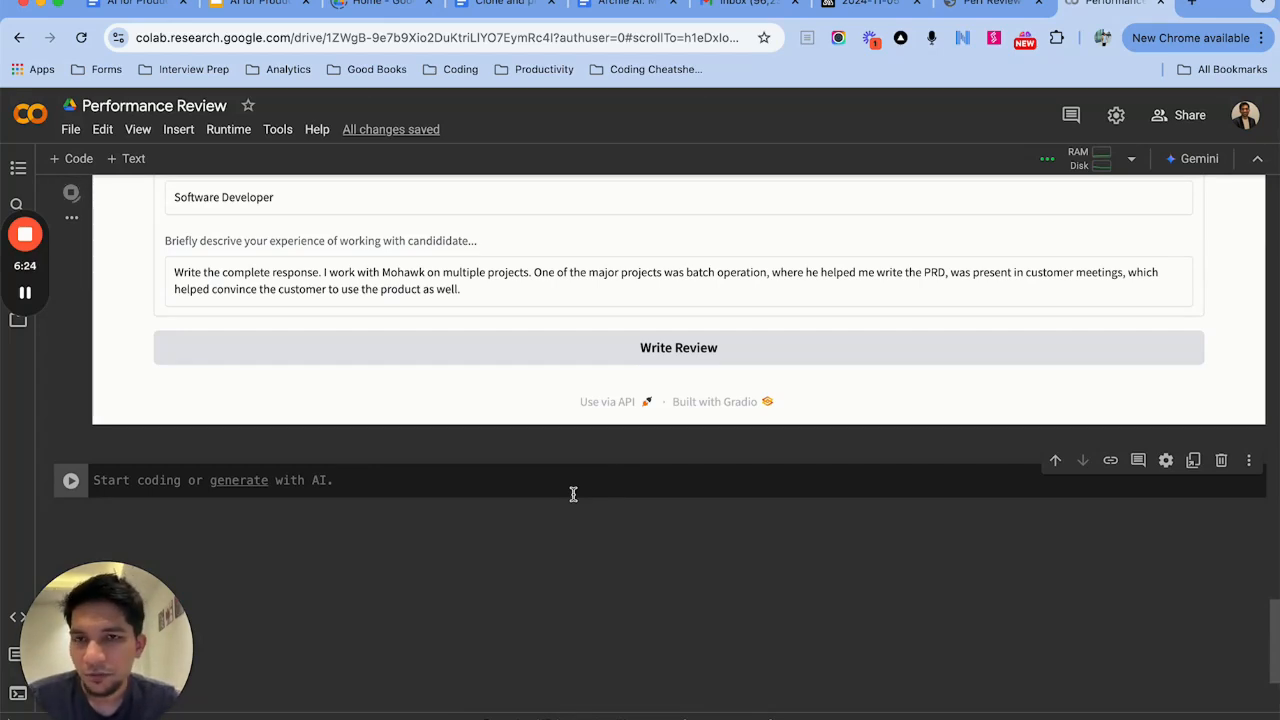
click(678, 348)
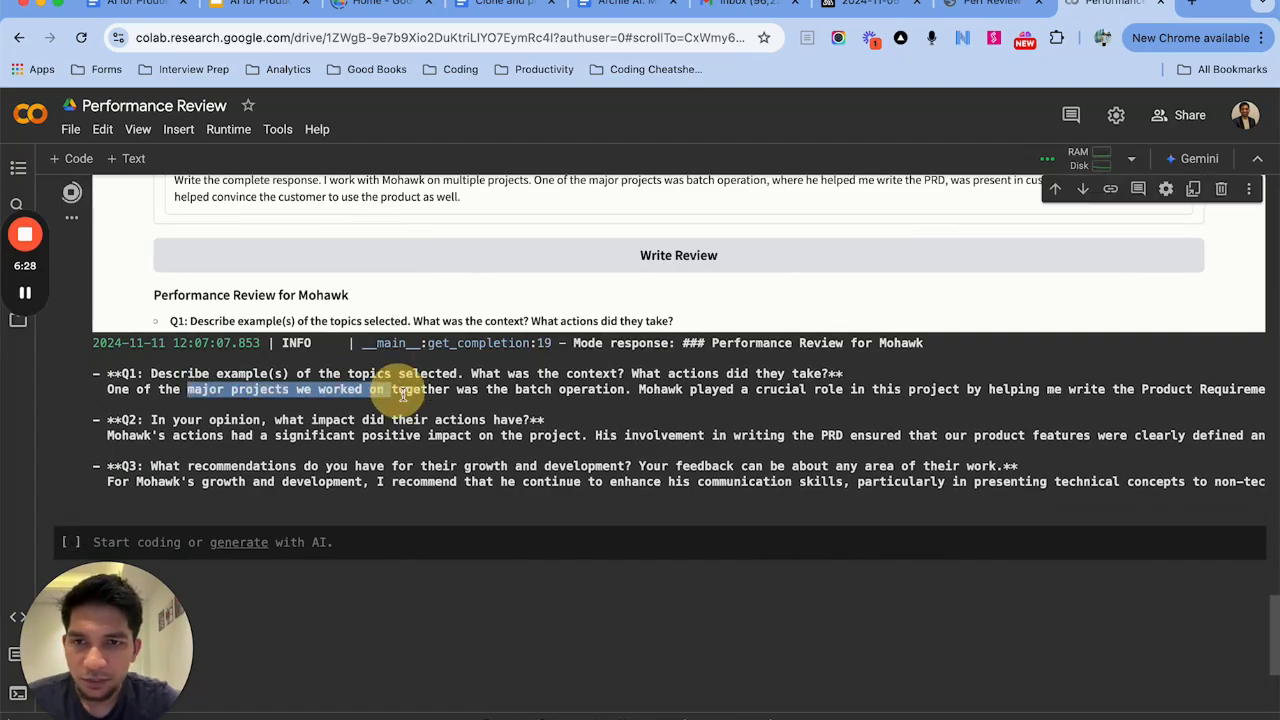
scroll(up, 3)
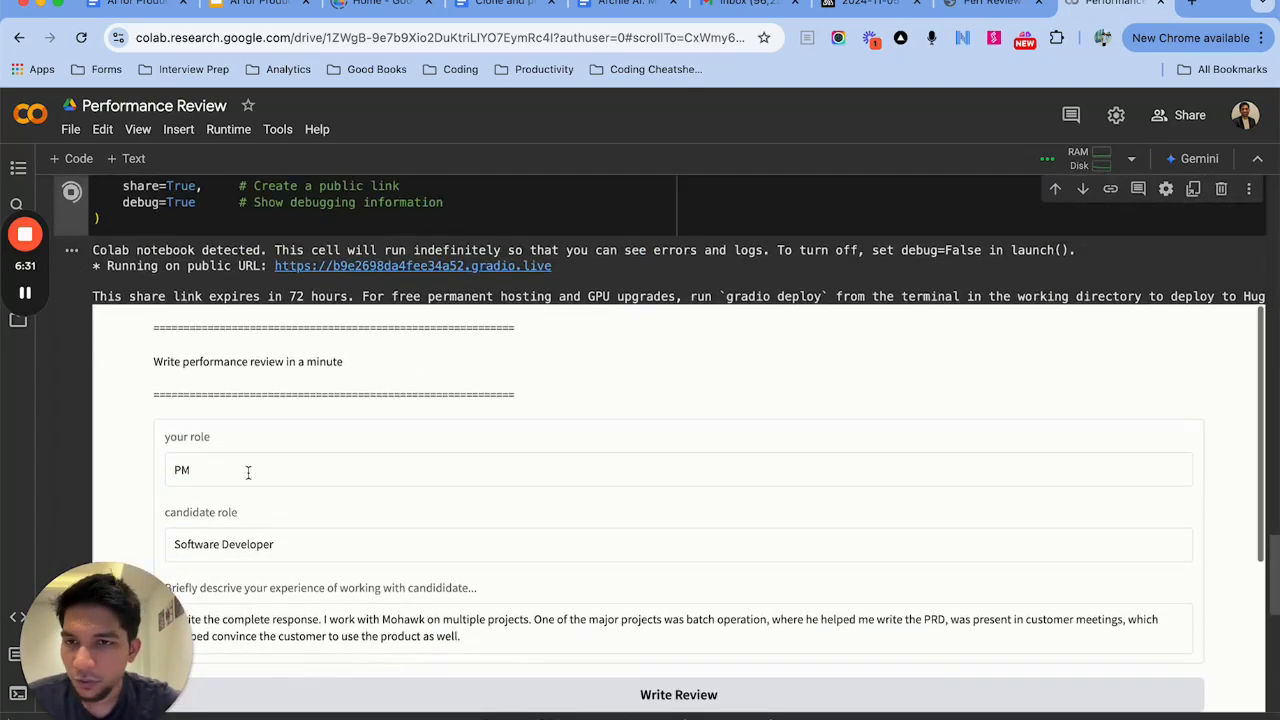
scroll(up, 3)
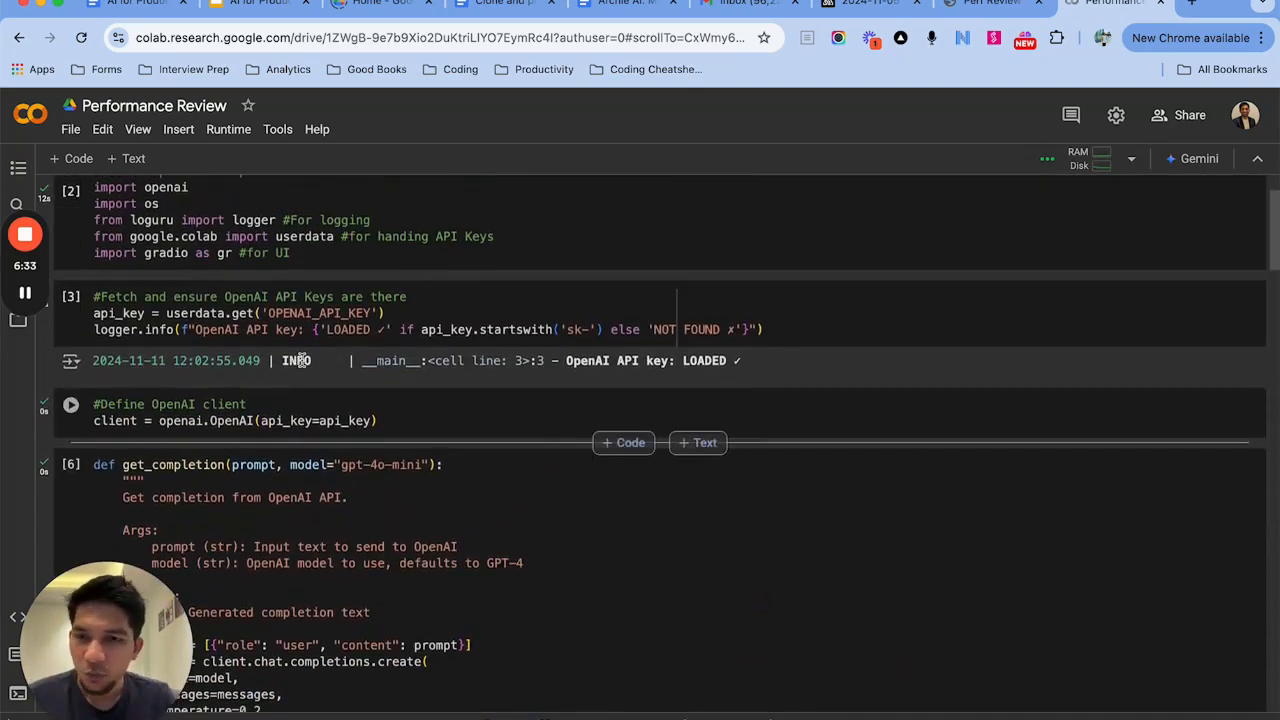